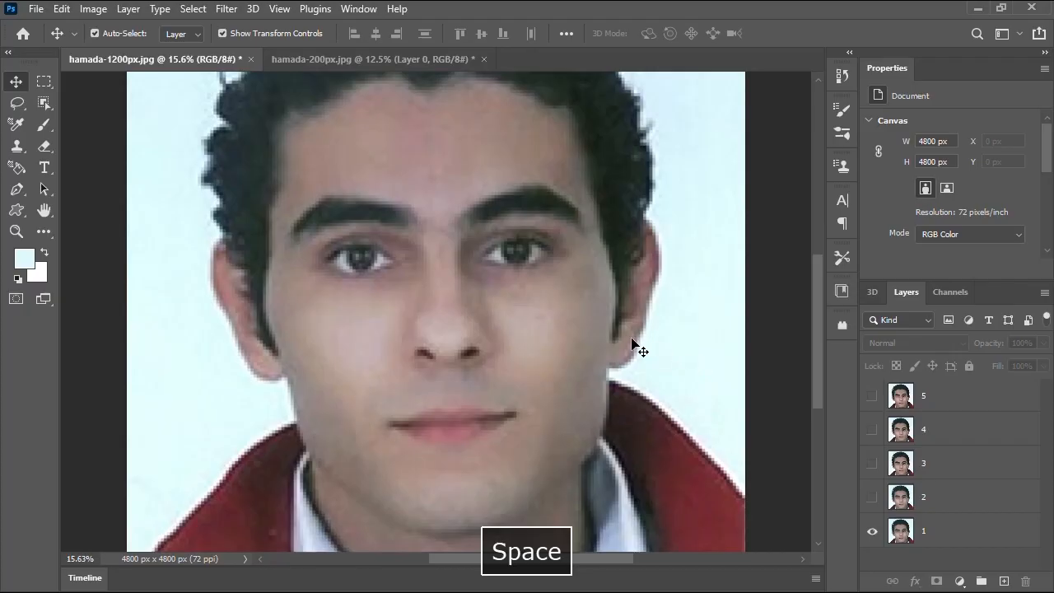
Step: Pan across the portrait to inspect it before comparing versions
drag(634, 346, 579, 316)
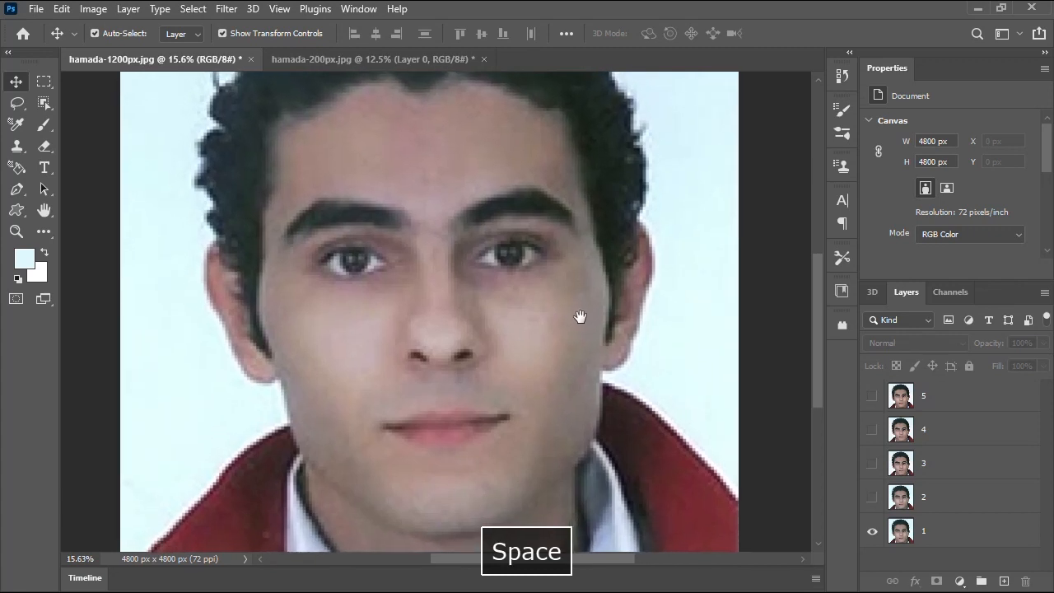
drag(580, 316, 590, 346)
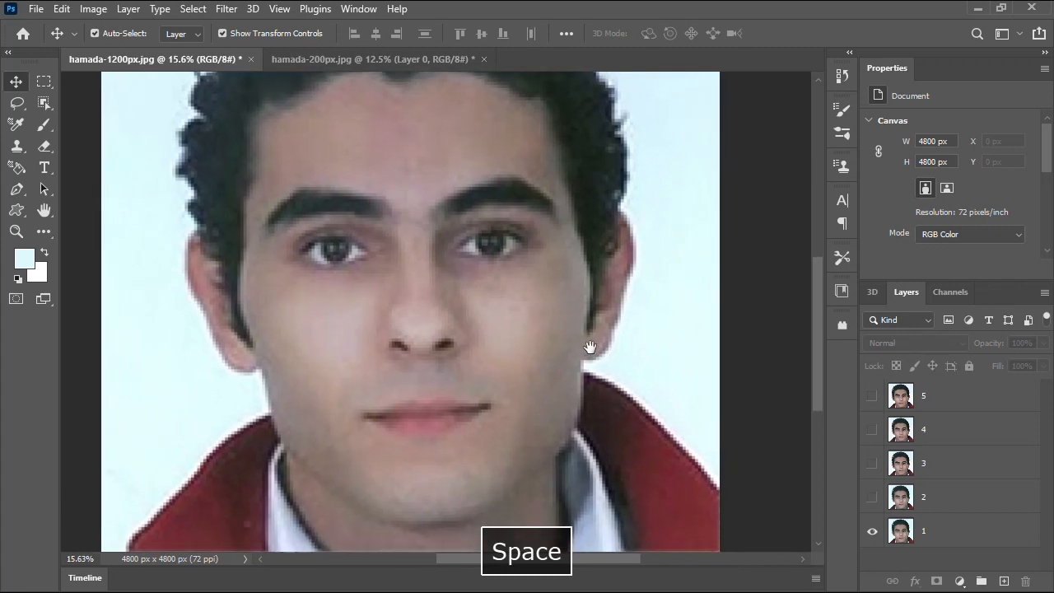
drag(589, 346, 616, 385)
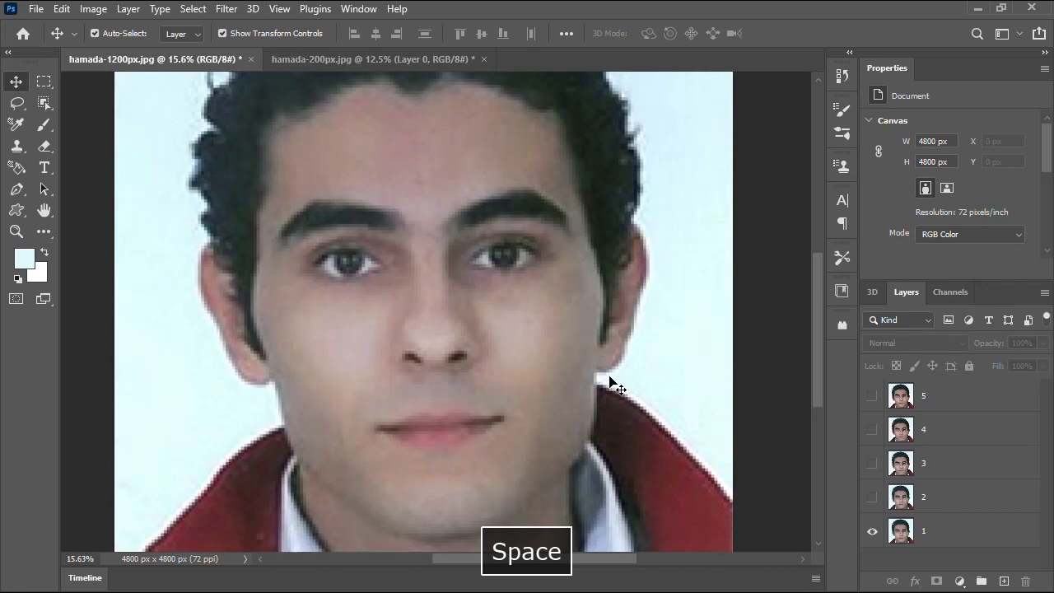
mouse_move(645, 491)
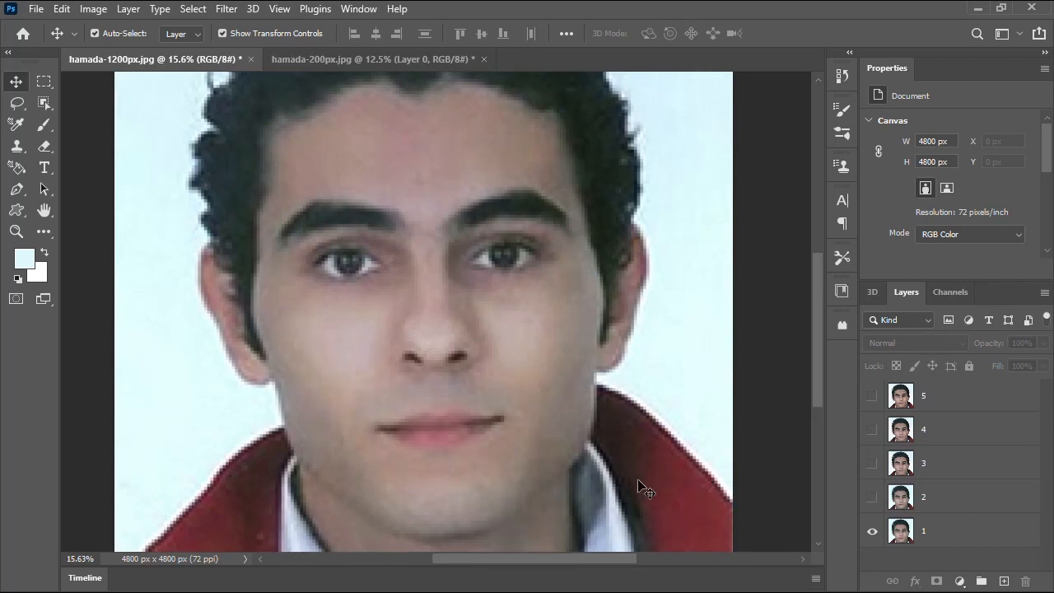
mouse_move(412, 293)
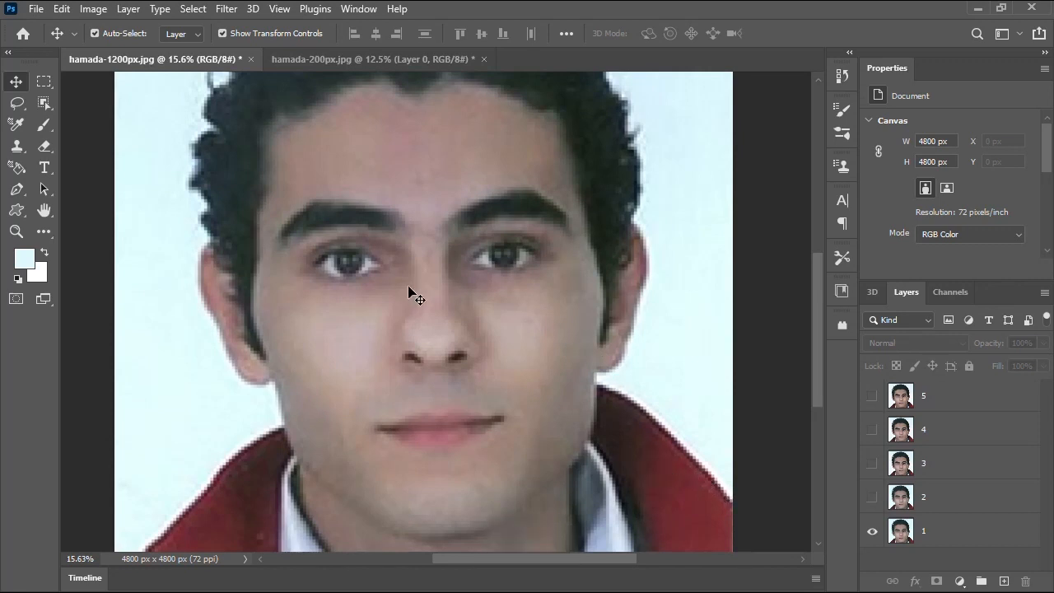
mouse_move(684, 519)
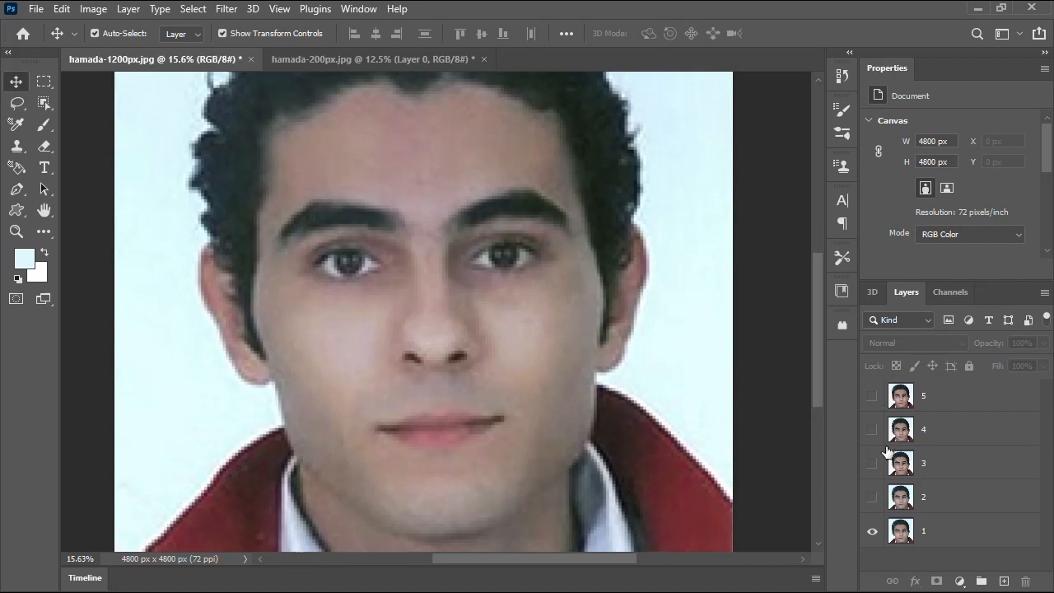
mouse_move(937, 504)
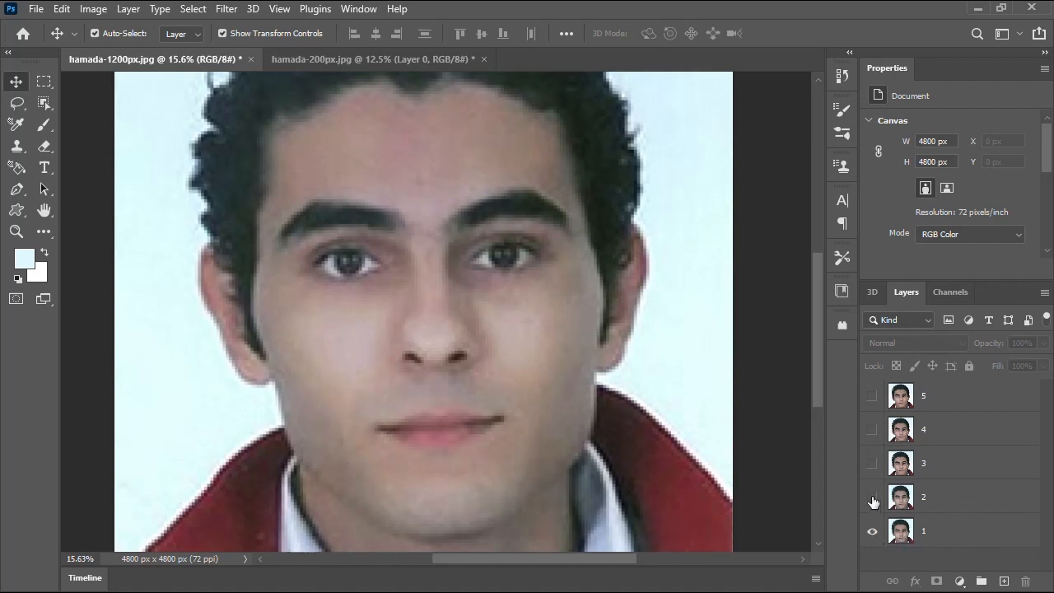
Step: Show the second portrait version and toggle it to compare against the first
click(873, 498)
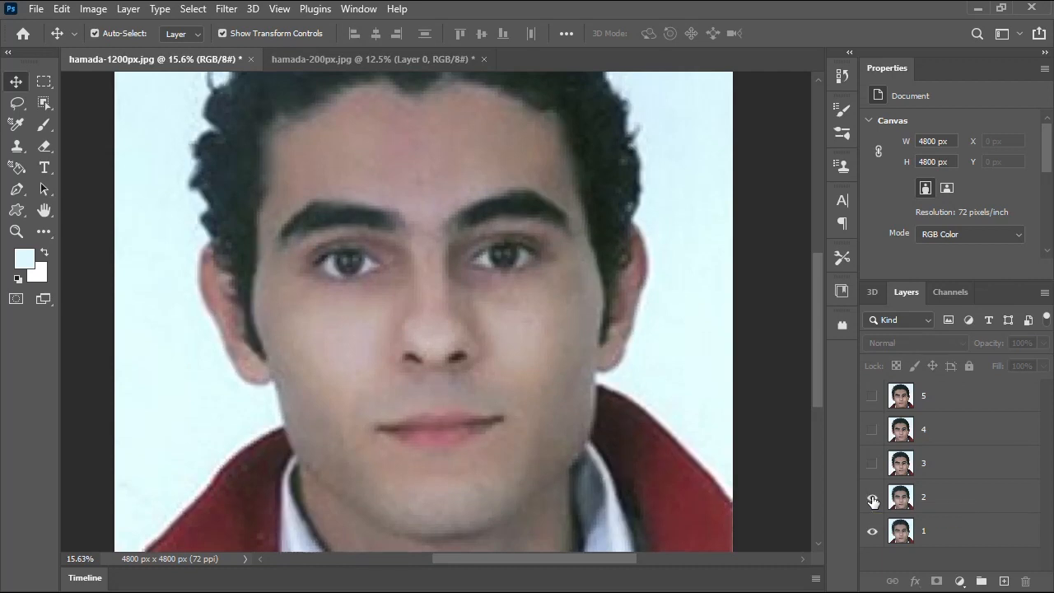
click(873, 502)
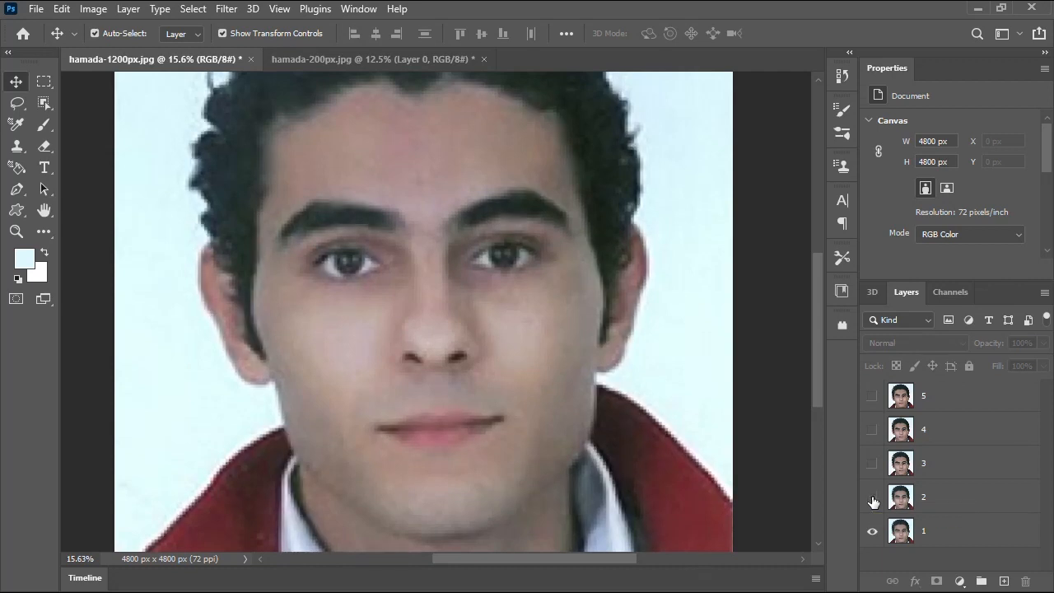
click(873, 497)
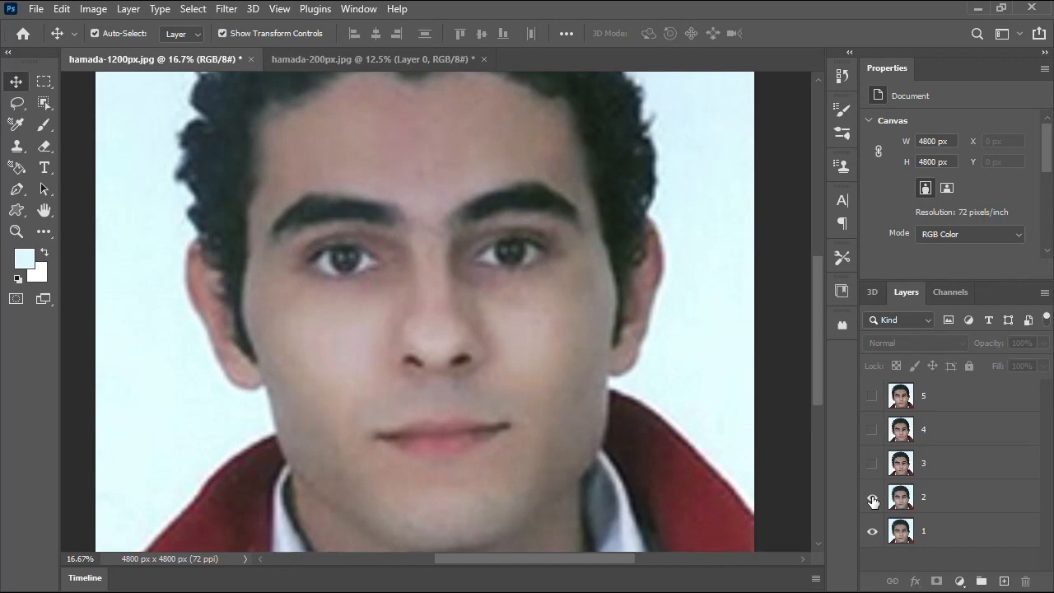
click(873, 498)
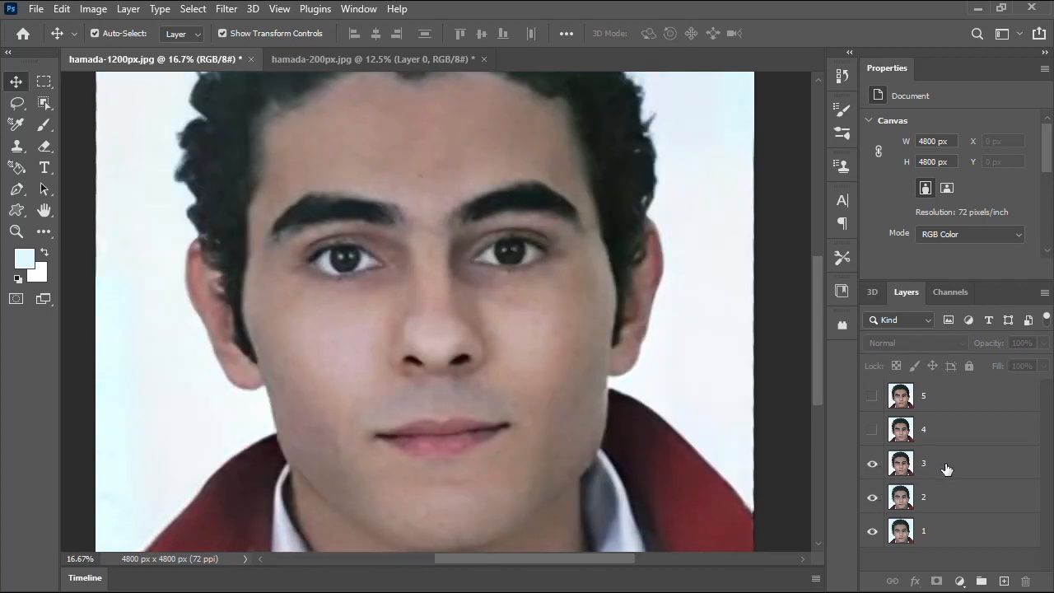
Step: Reveal the third, fourth and top restored versions, ending with all five visible
click(899, 463)
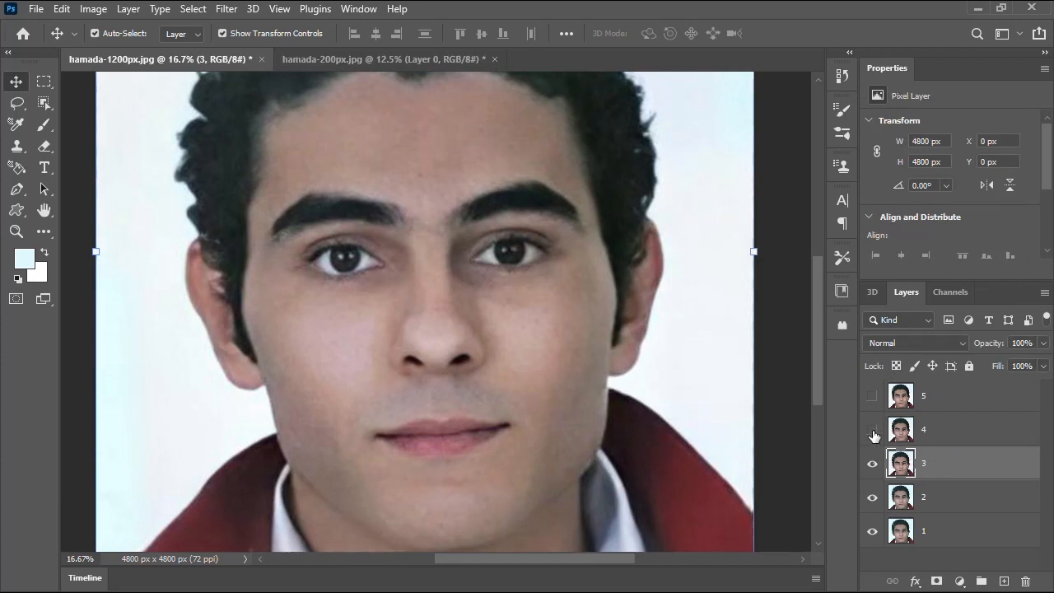
click(873, 429)
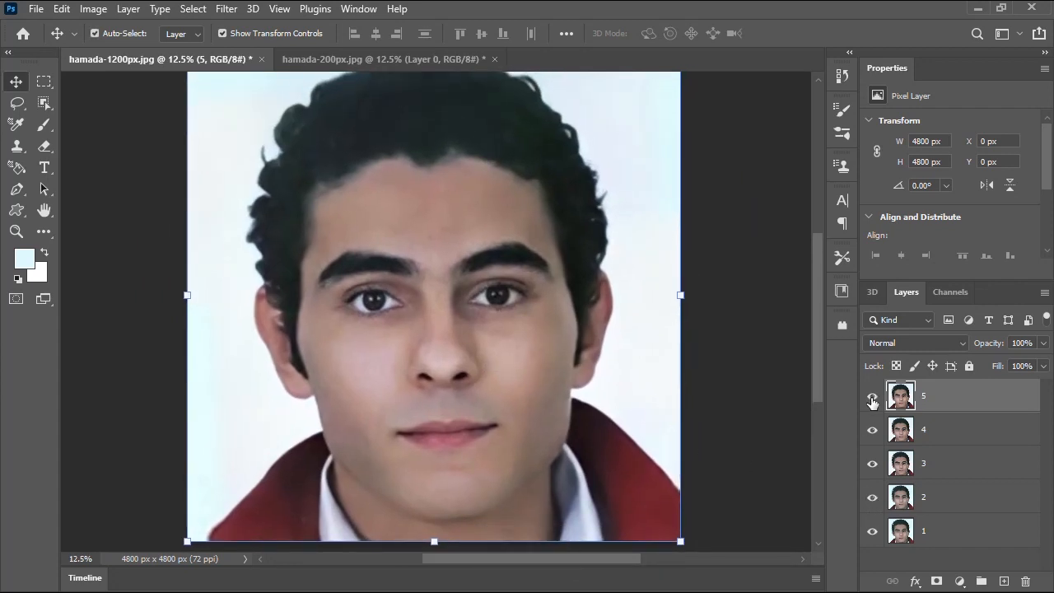
click(873, 395)
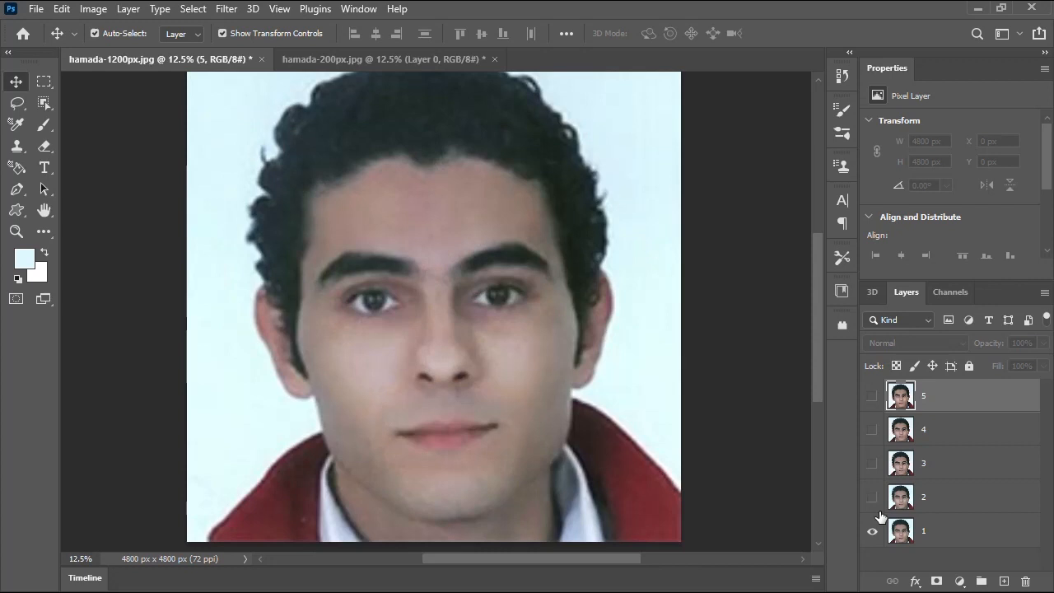
click(873, 498)
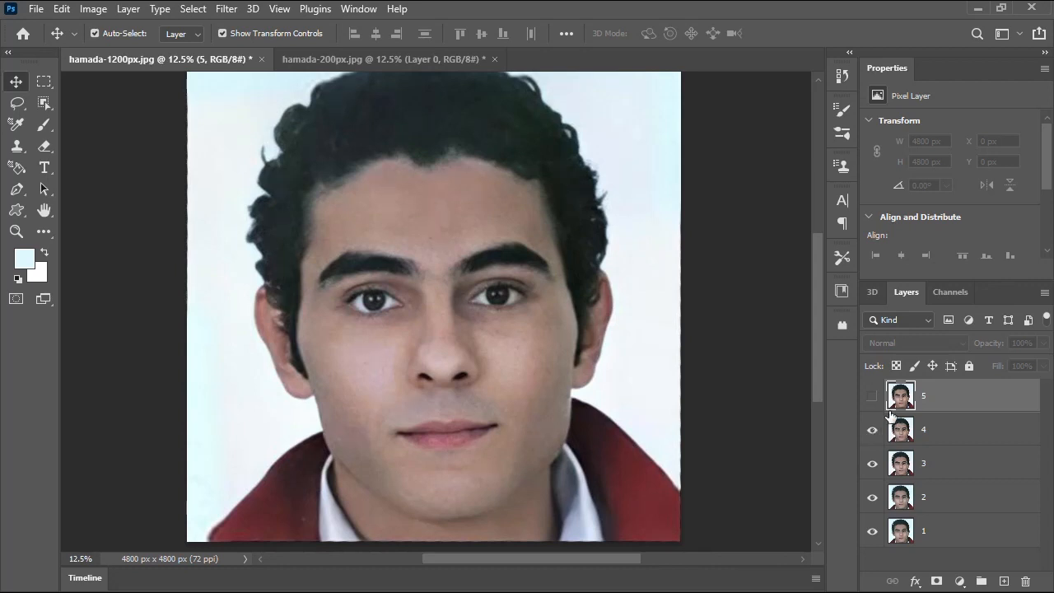
click(873, 395)
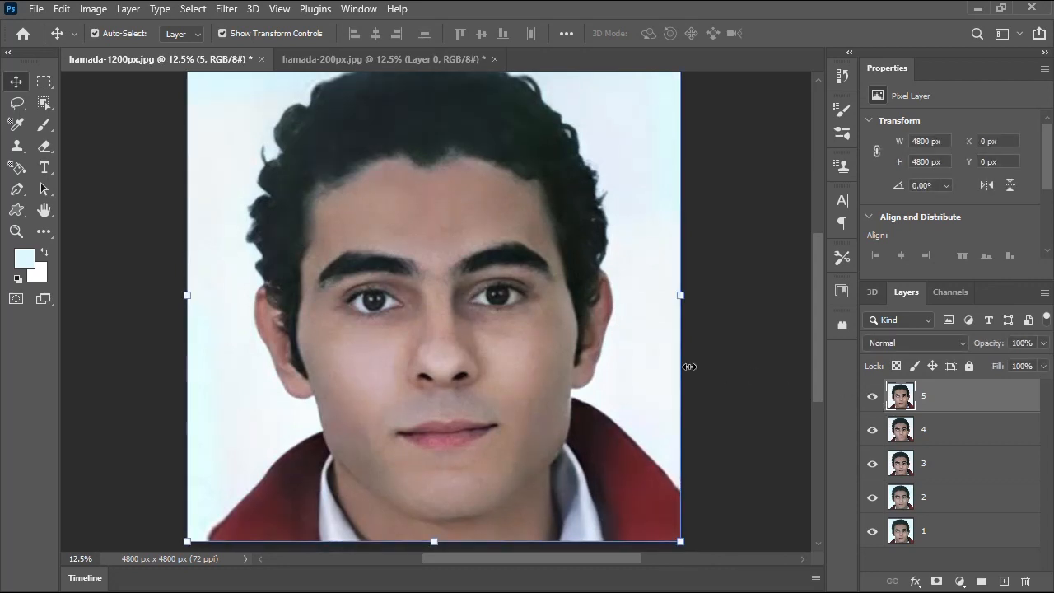
Step: Open hamada-200px.jpg from File Explorer and convert its Background into editable Layer 0
key(Alt+Tab)
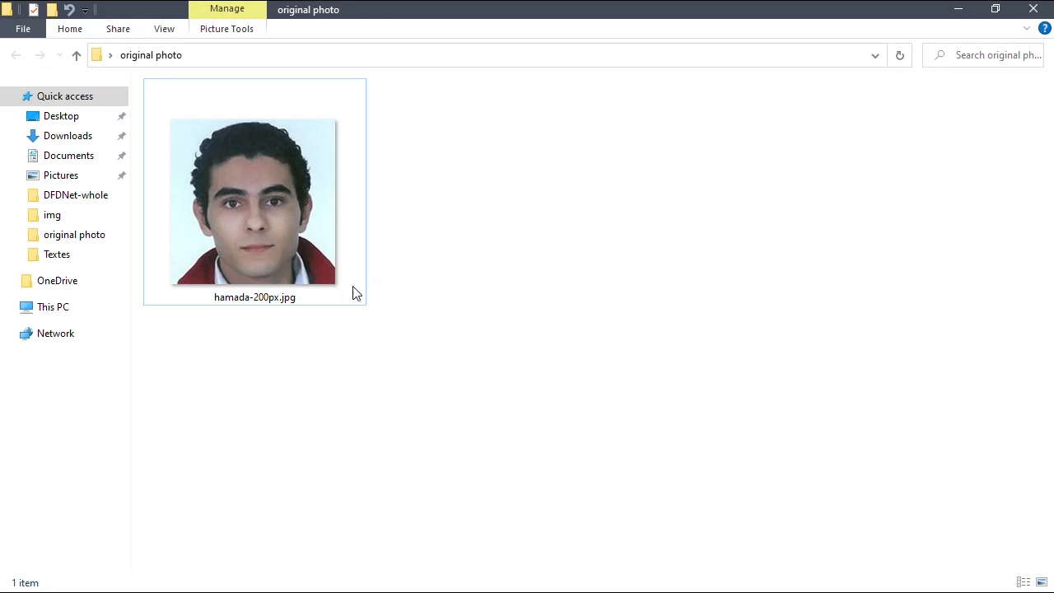
click(253, 201)
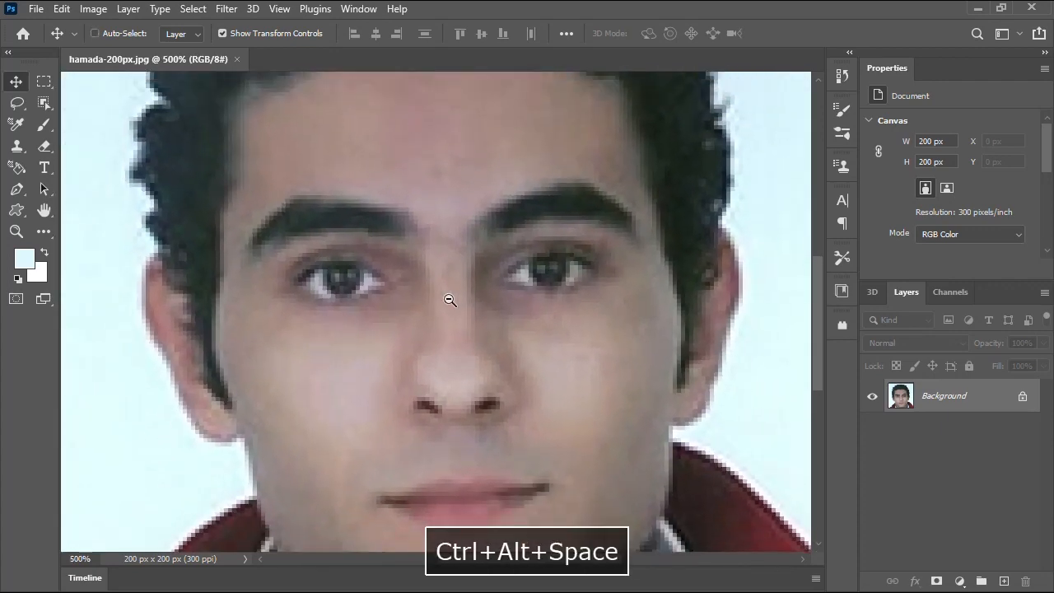
click(449, 300)
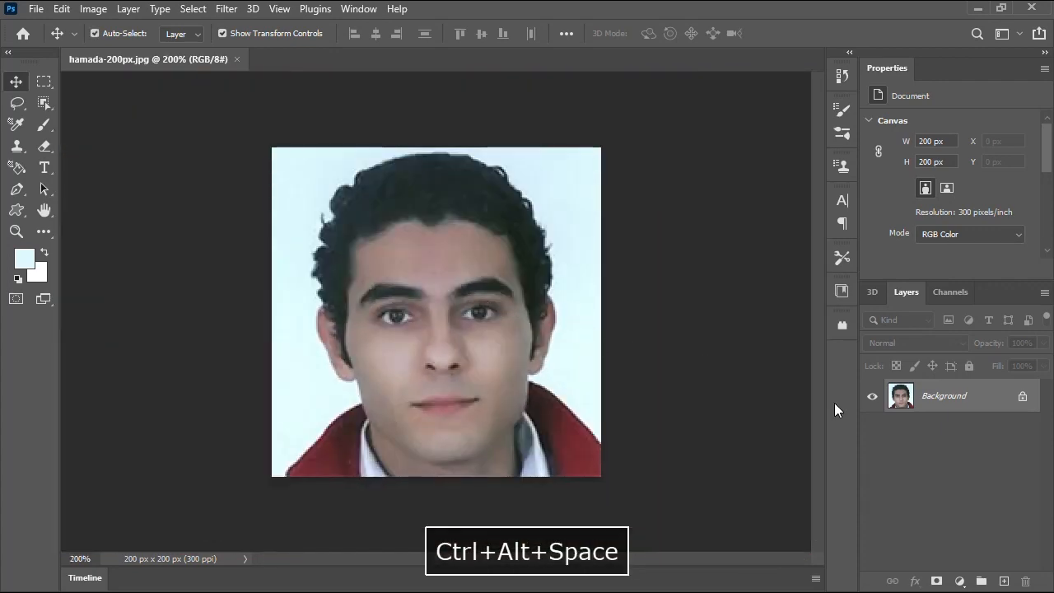
click(652, 244)
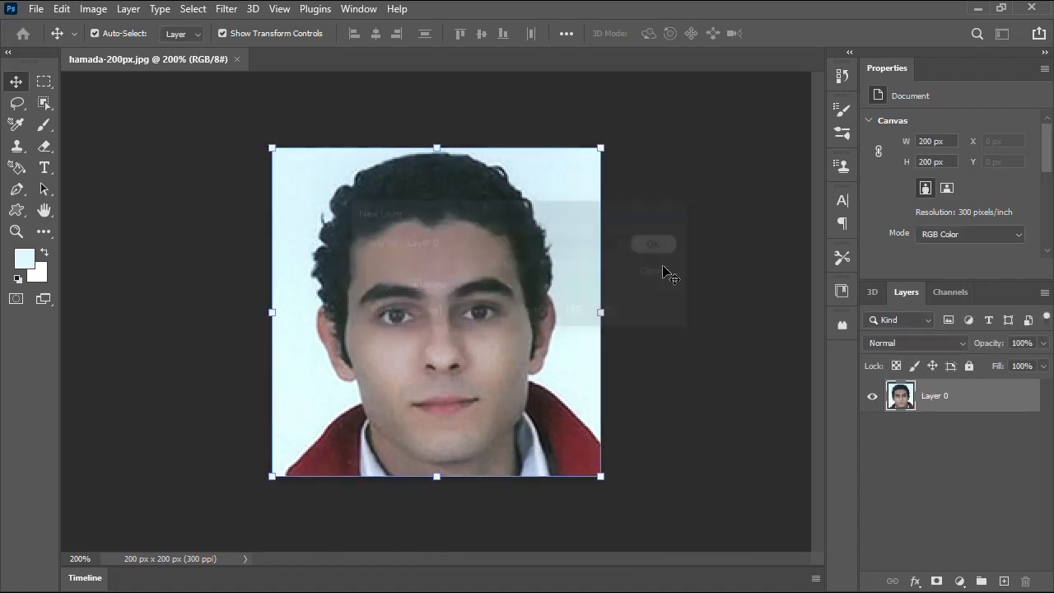
click(92, 8)
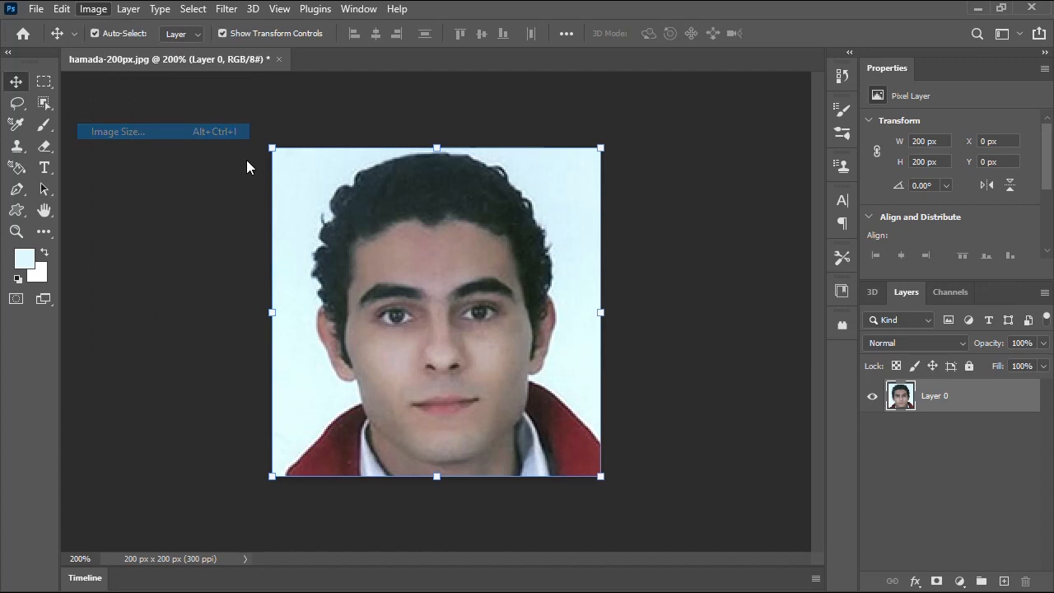
Step: Resize the image to 1200 pixels square with Bilinear resampling via Image Size
click(118, 131)
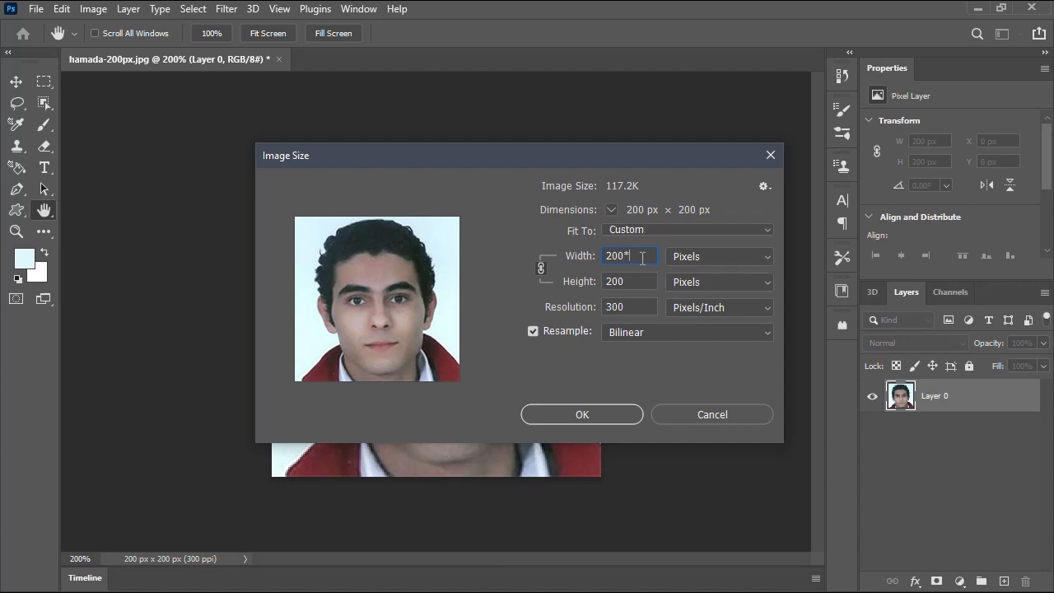
text(6)
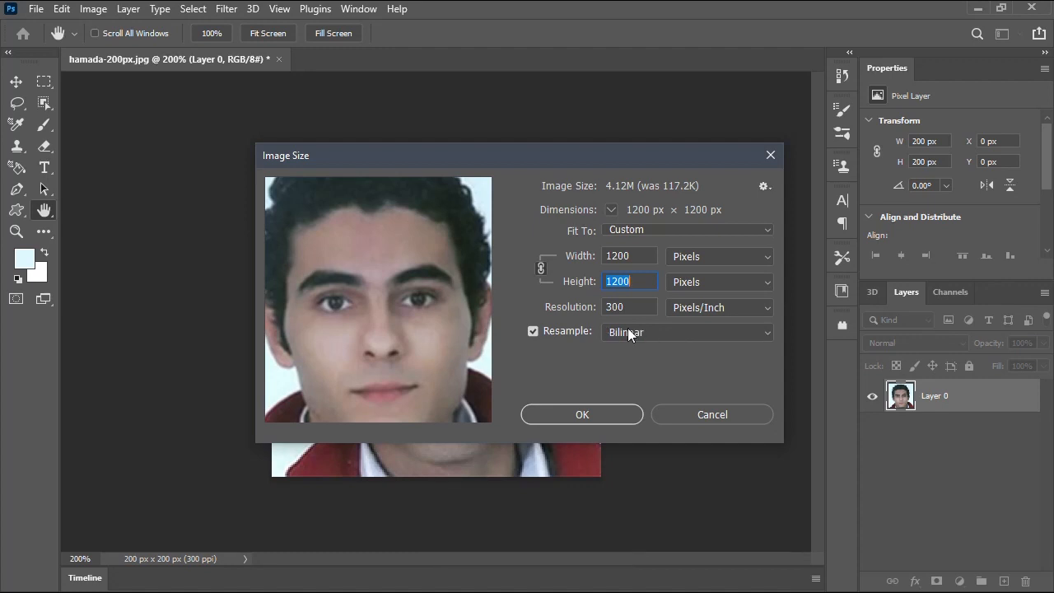
click(688, 332)
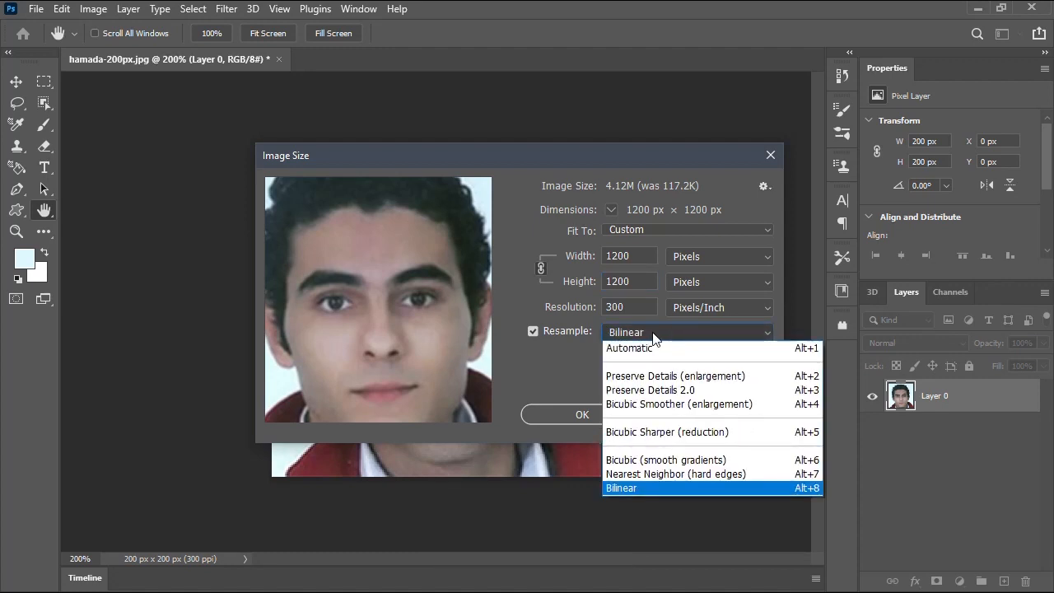
click(621, 488)
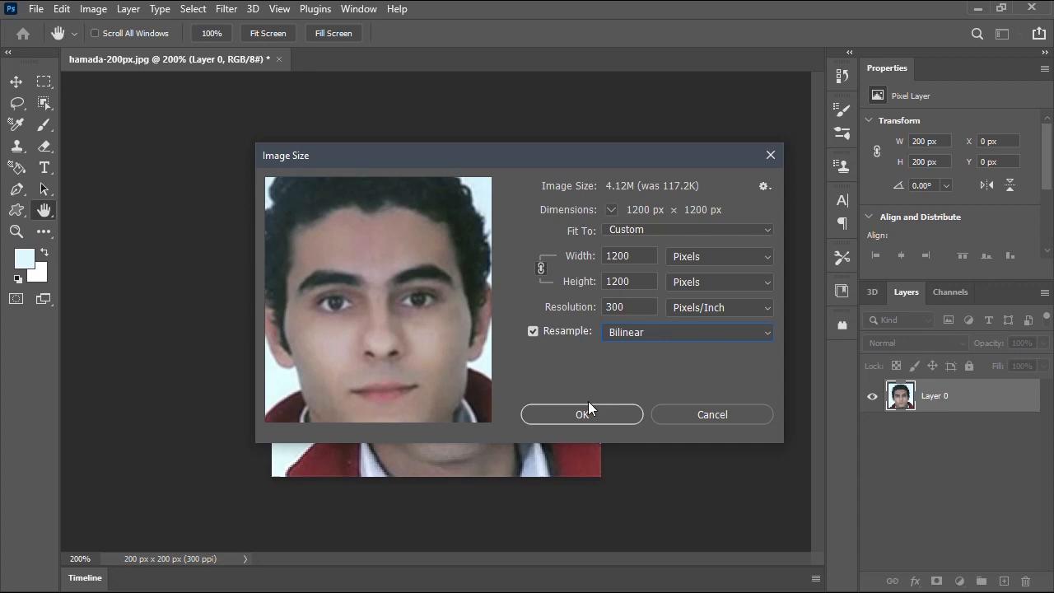
click(581, 415)
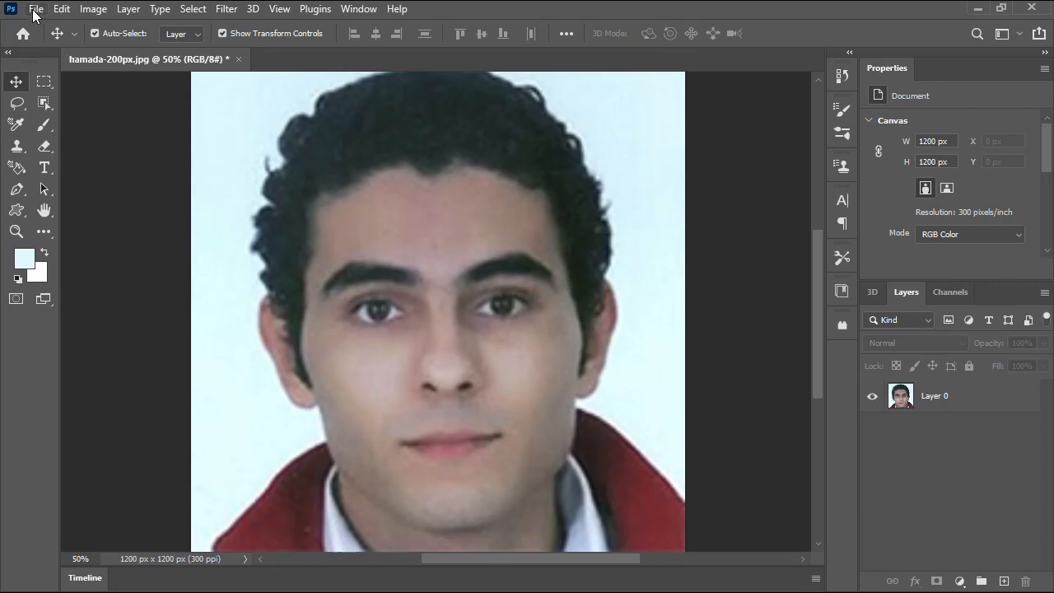
Step: Start Save As locally and browse to DFDNet-whole > TestData > TestWhole
click(36, 10)
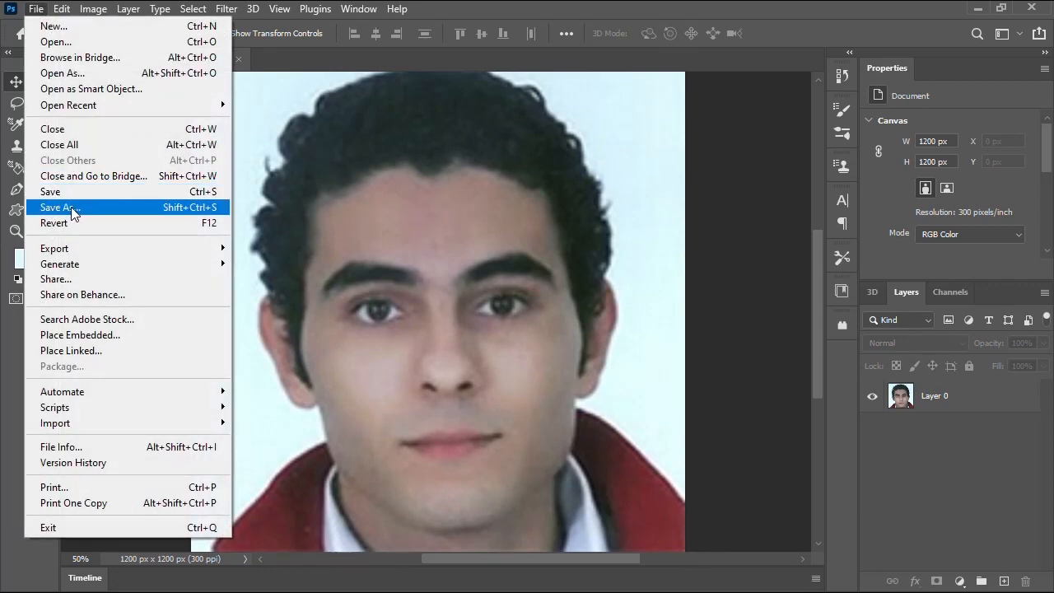
click(58, 207)
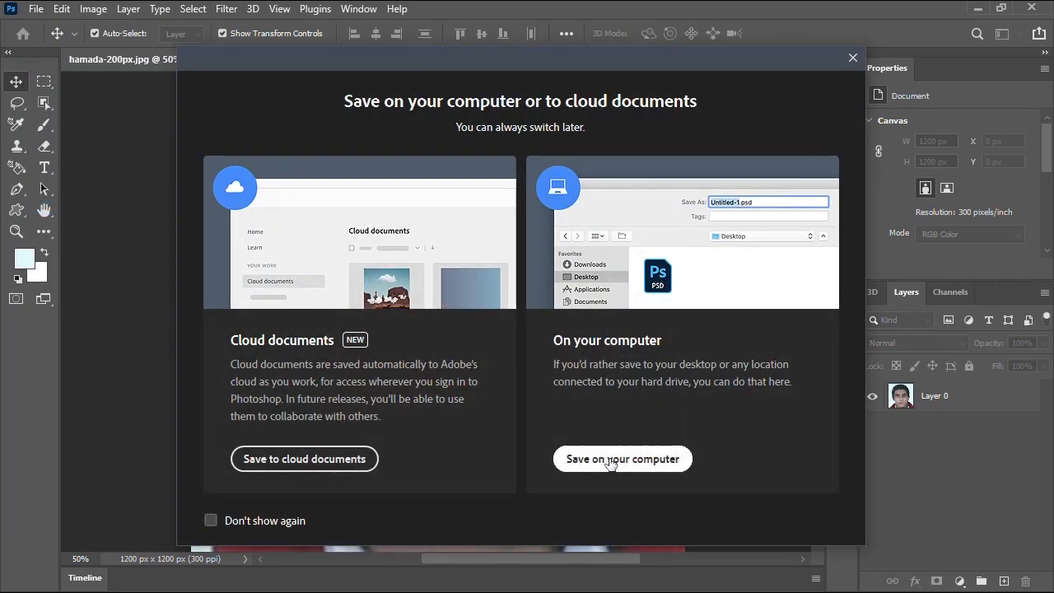
click(623, 458)
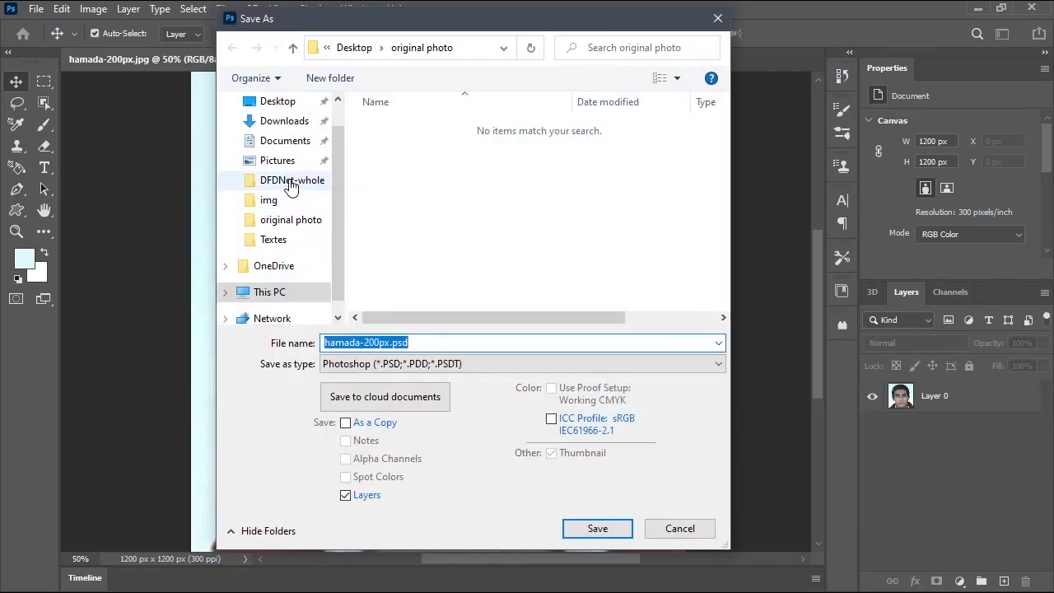
double_click(293, 180)
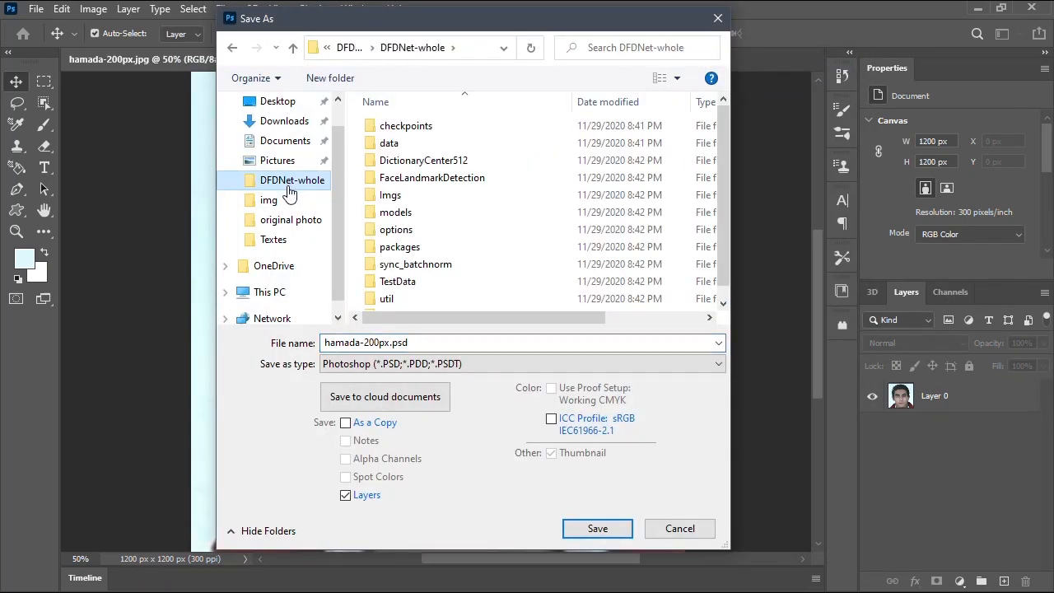
click(421, 159)
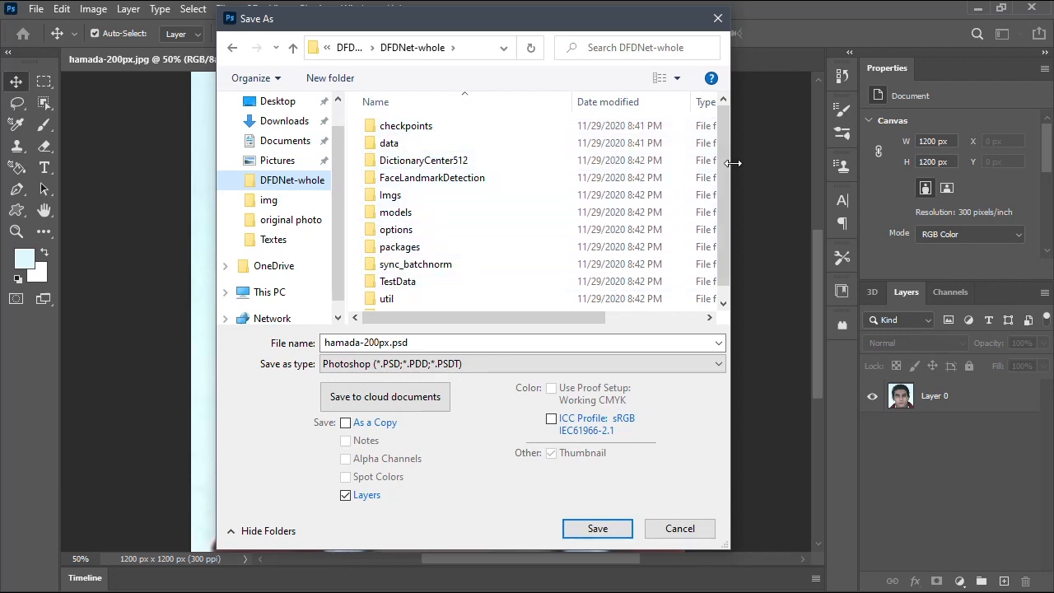
scroll(down, 3)
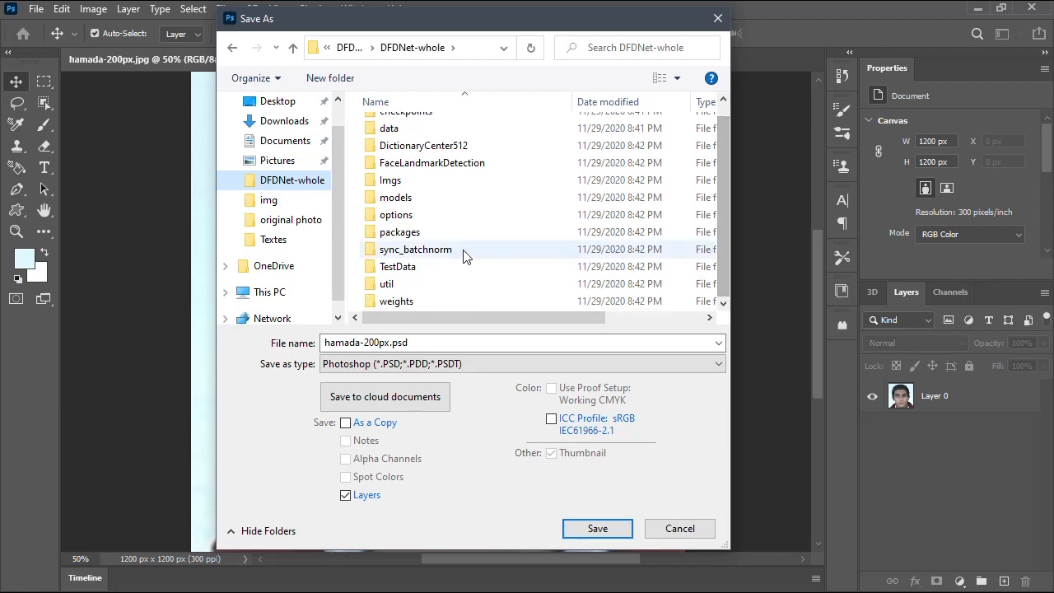
click(399, 267)
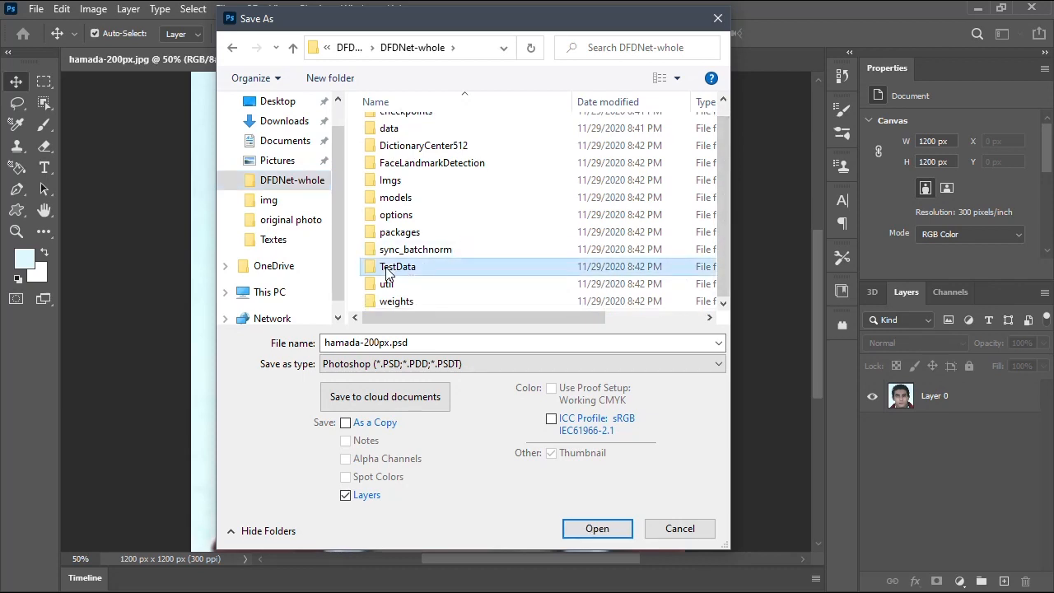
double_click(398, 267)
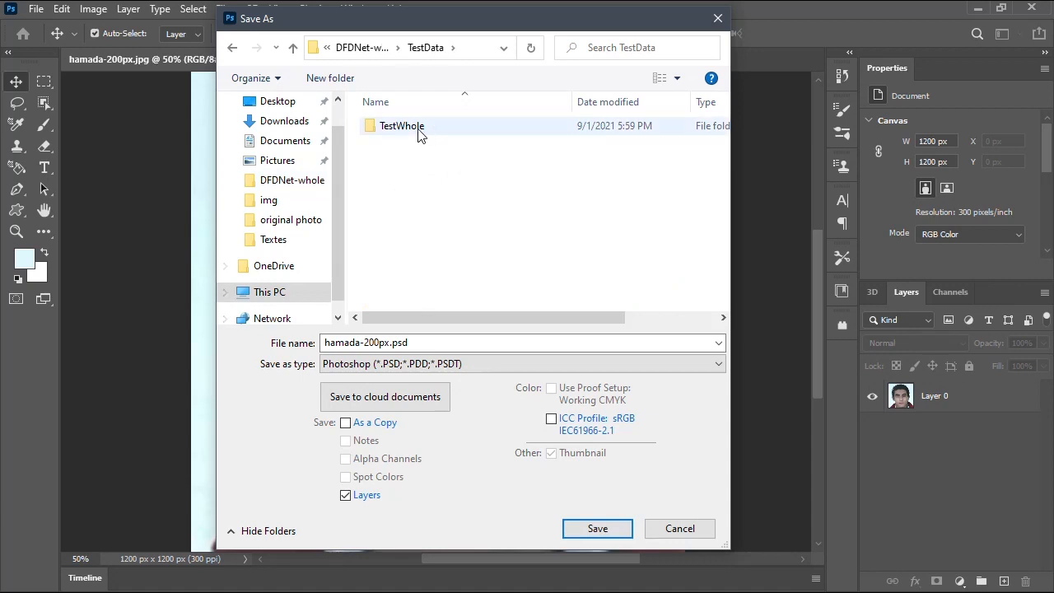
double_click(401, 125)
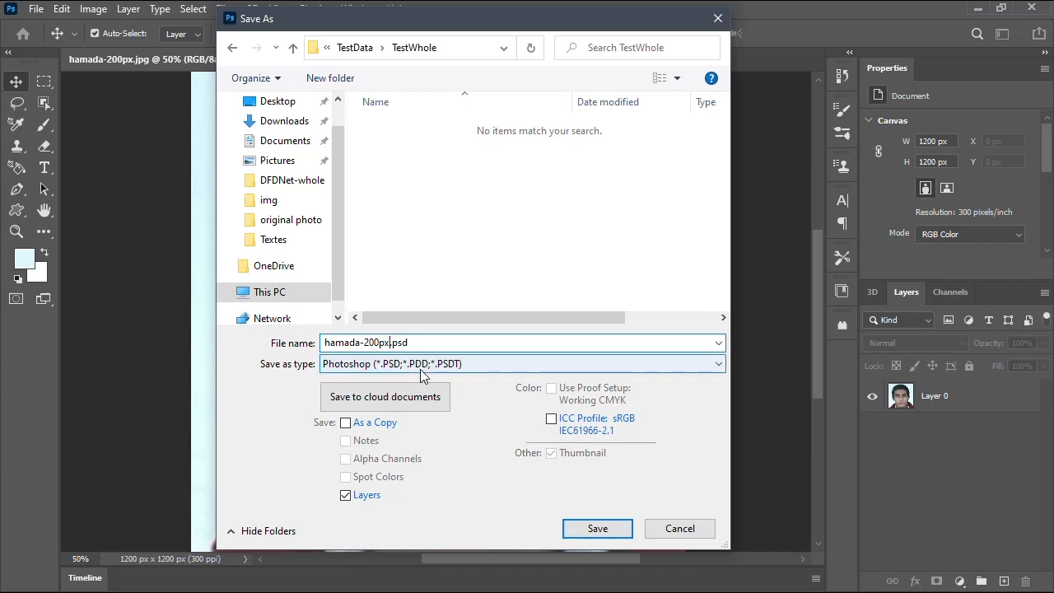
Step: Save as hamada-1200px.jpg in JPEG format at Maximum quality
key(Backspace)
text(1)
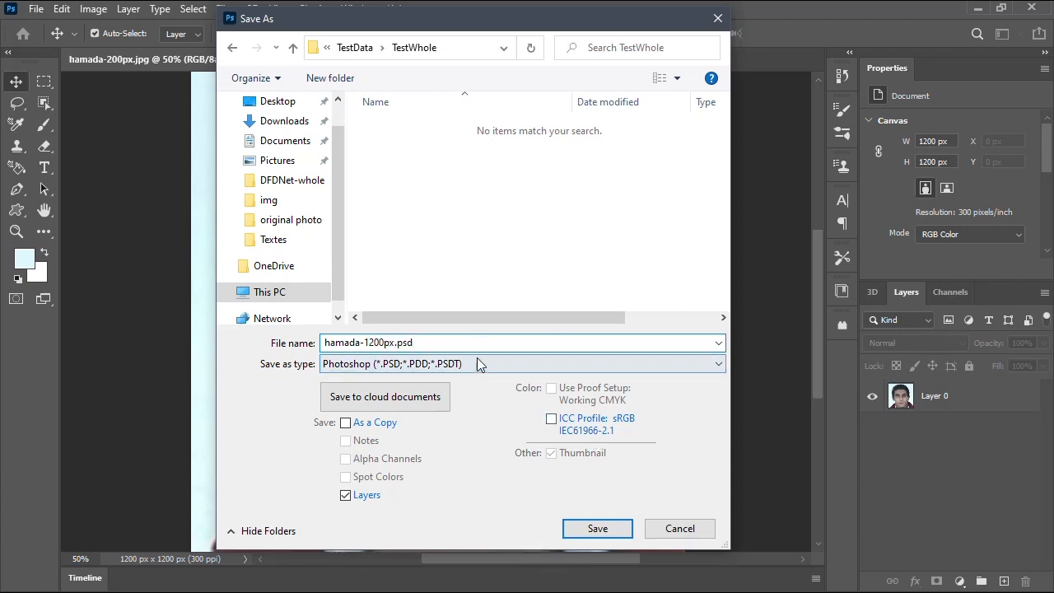
click(522, 364)
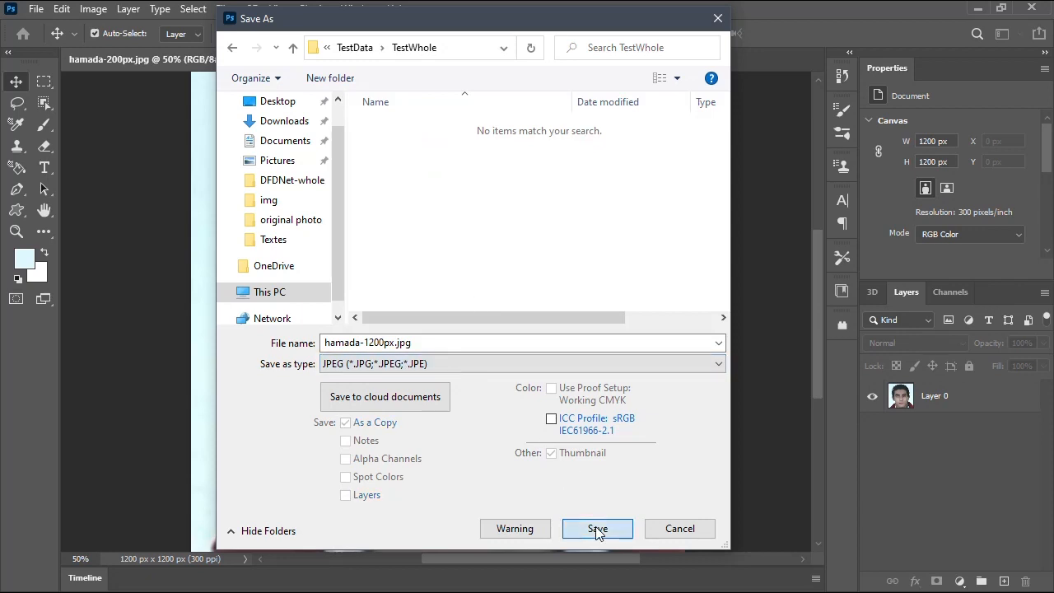
click(596, 527)
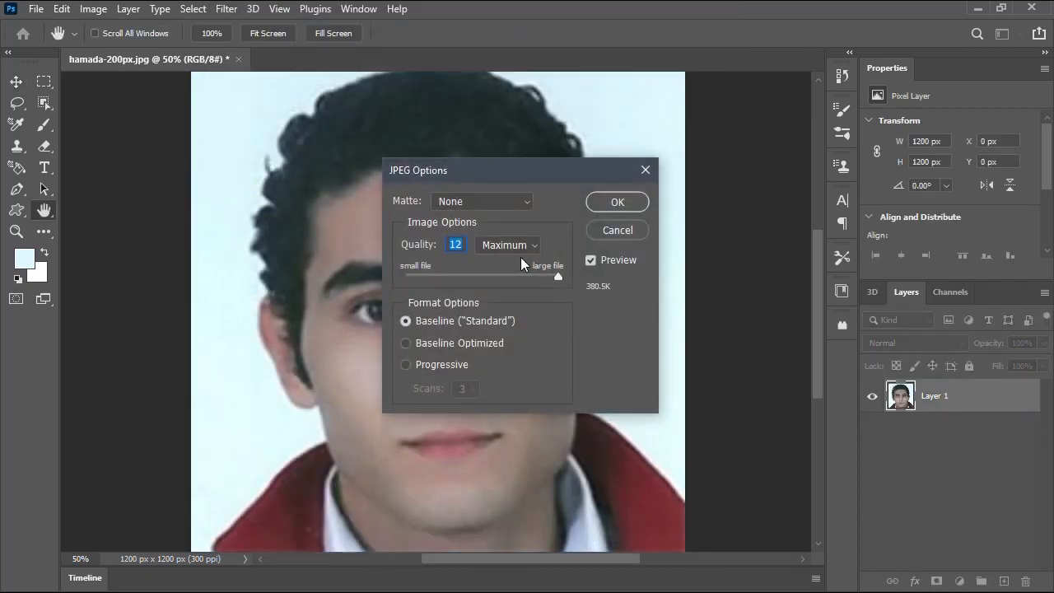
click(507, 244)
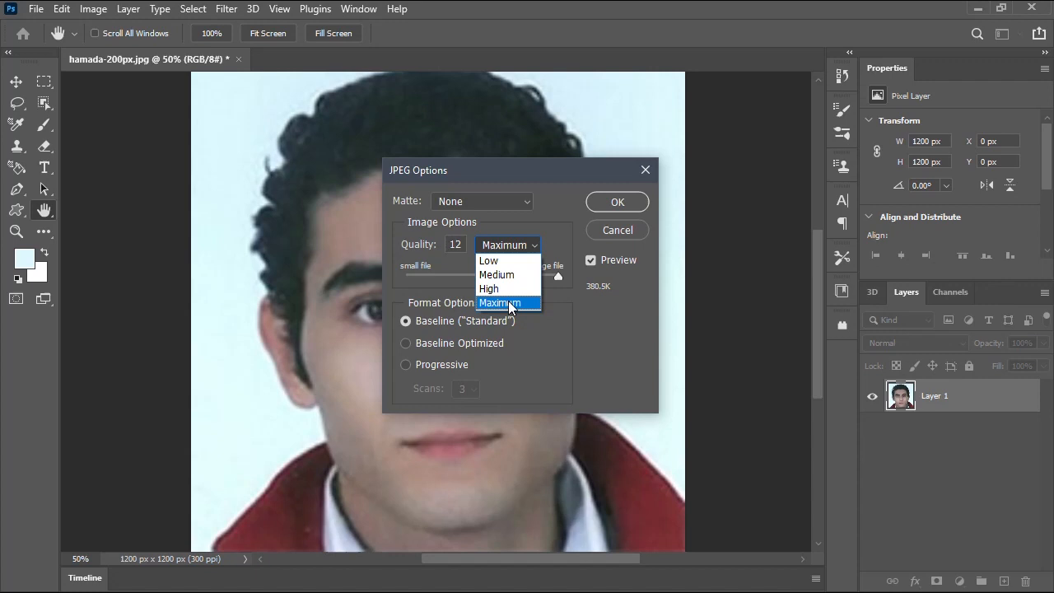
click(501, 303)
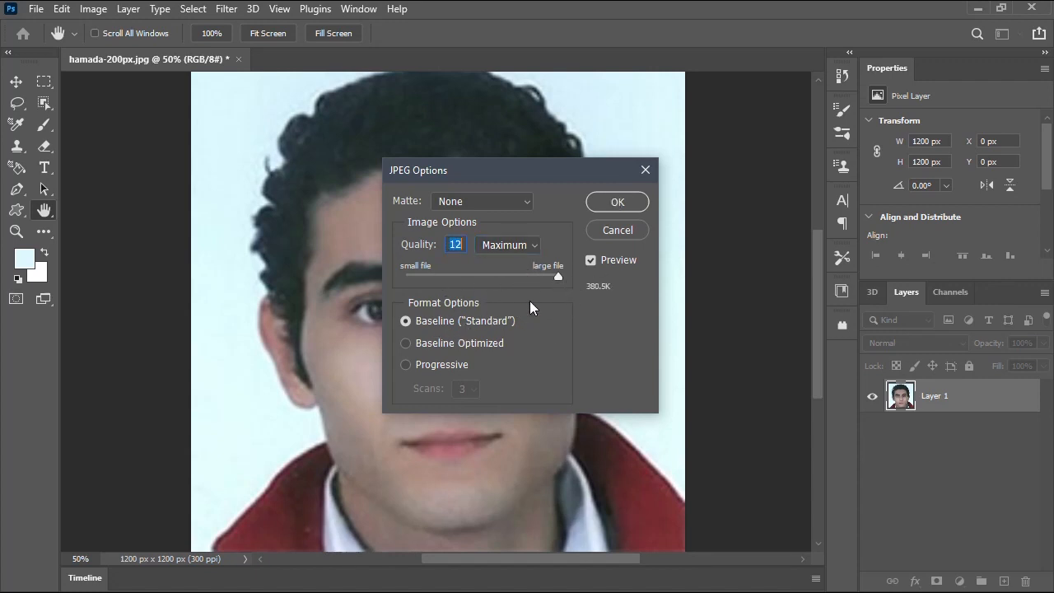
click(616, 201)
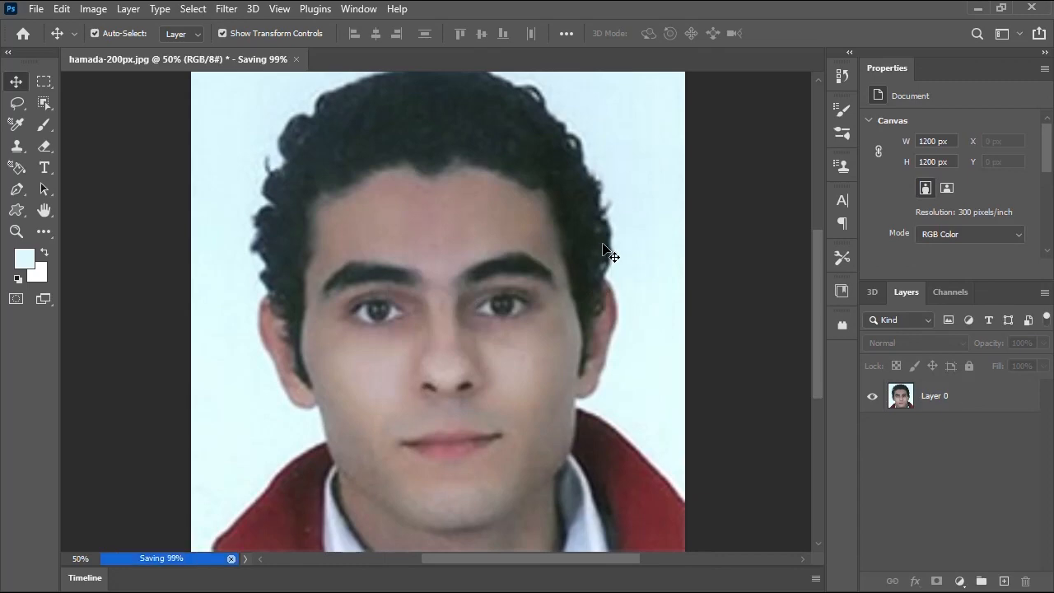
Step: In Anaconda Prompt, activate testDFDNet, cd into DFDNet-whole and run the restoration
key(alt+tab)
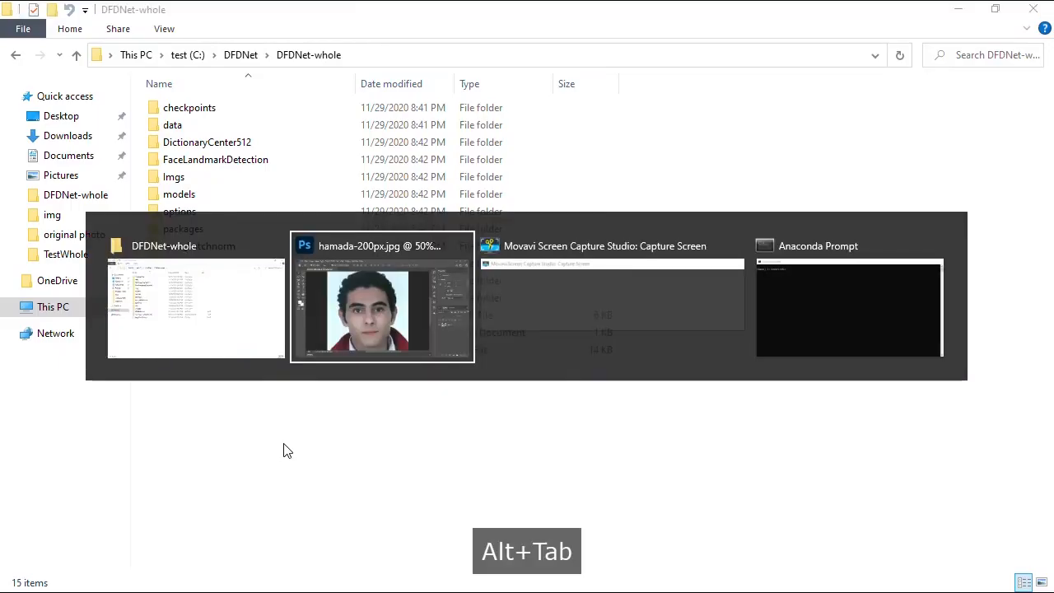
key(Alt+Tab)
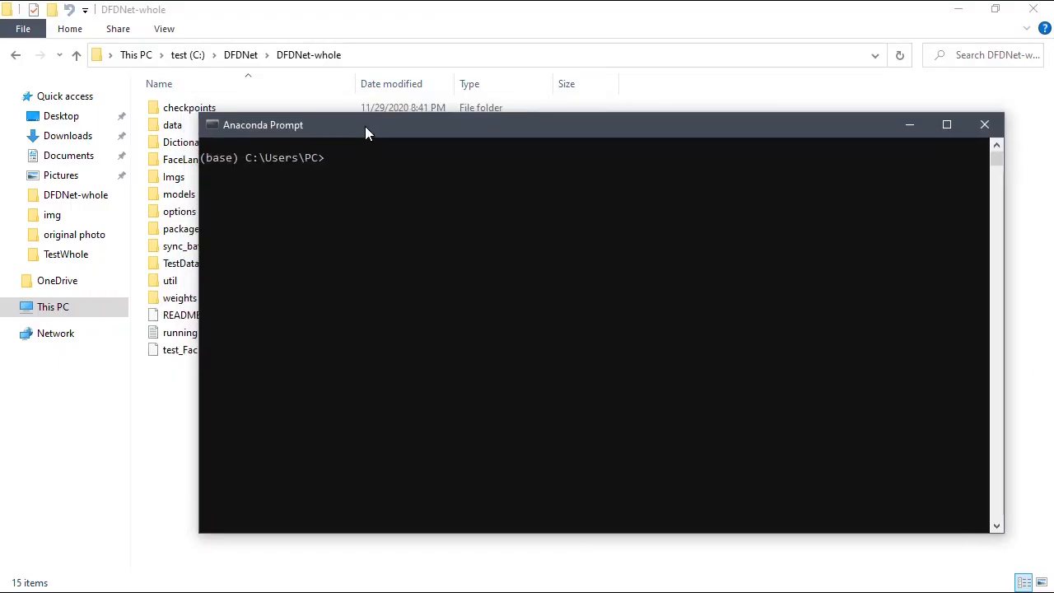
drag(365, 126, 371, 109)
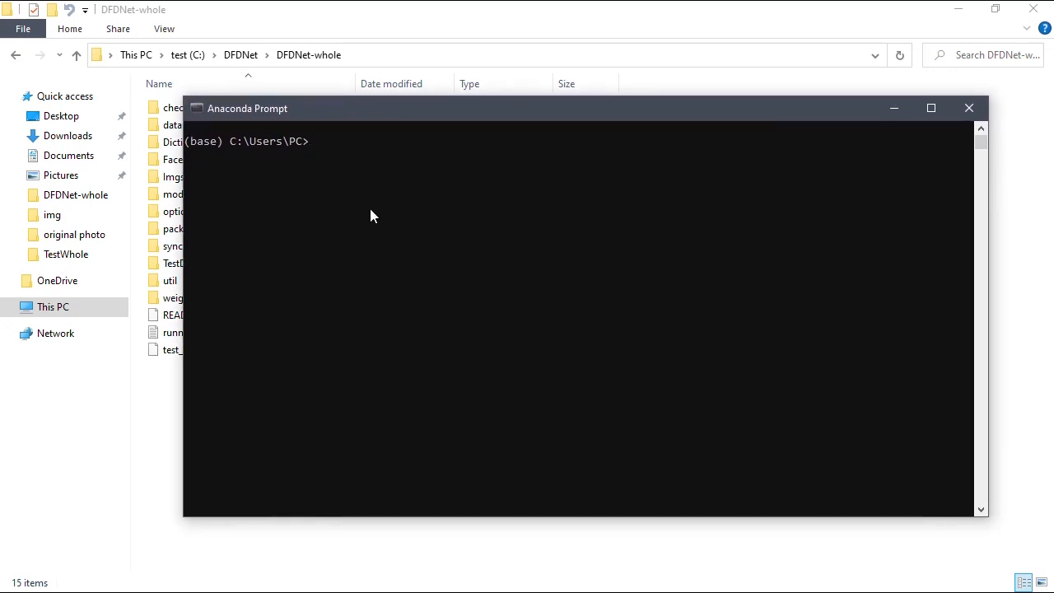
text(activate testDFDNet)
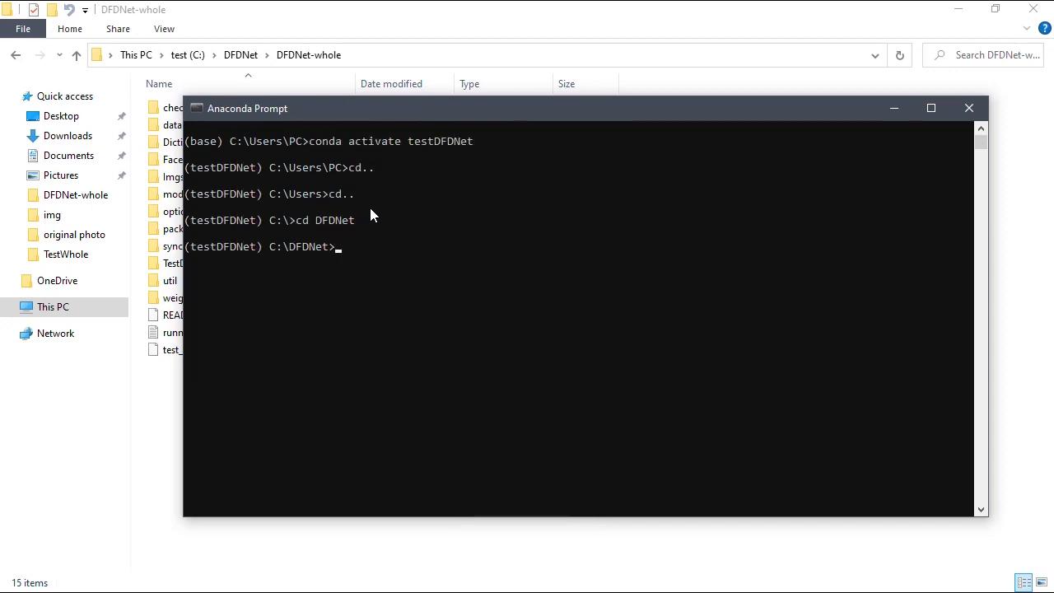
text(cd DFDNet-whole)
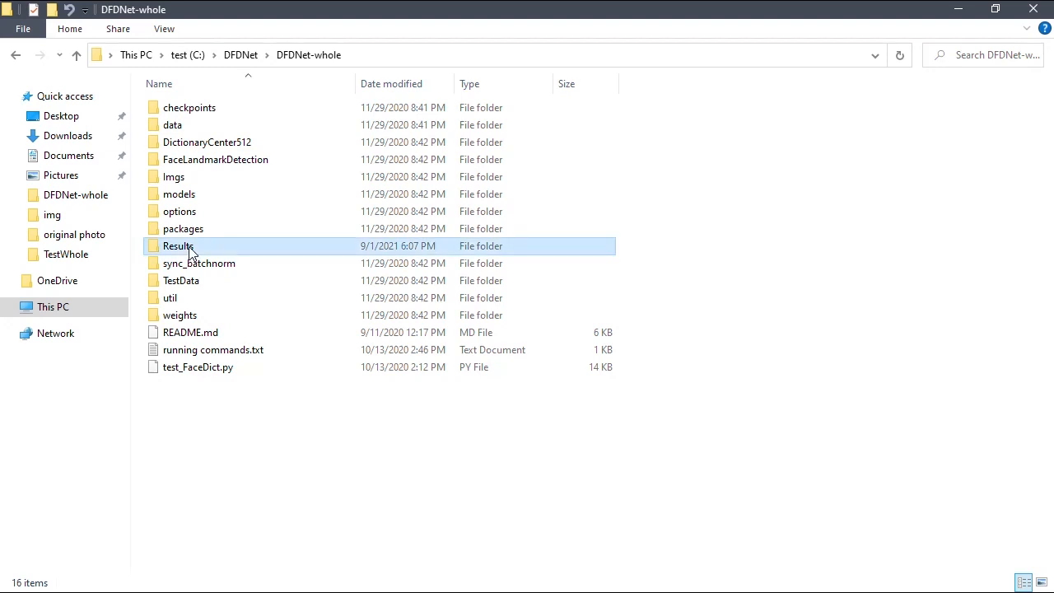
Step: Select the newly created Results folder holding the restored portrait
click(178, 246)
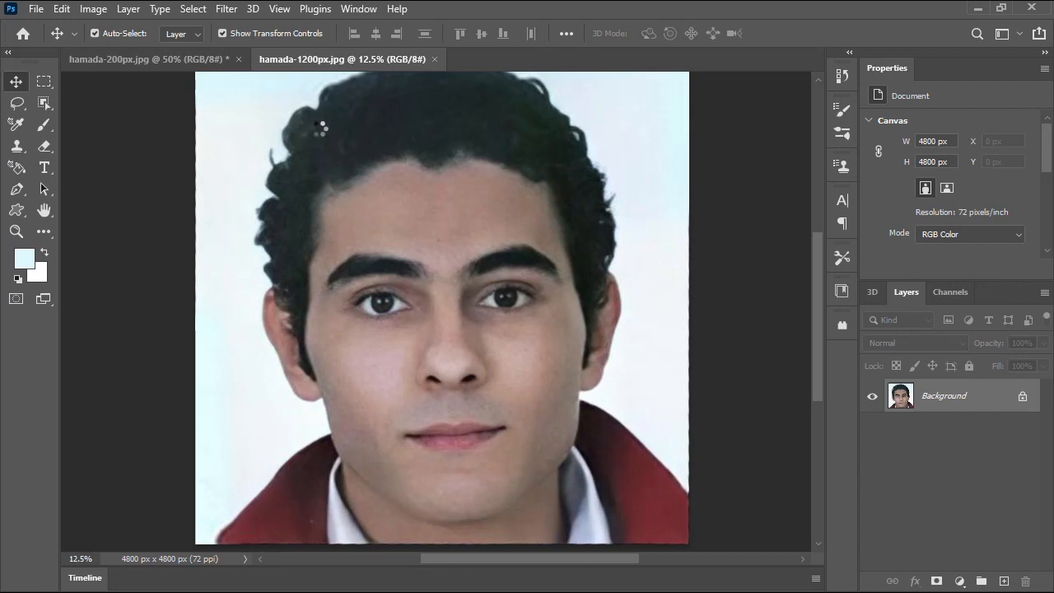
click(92, 8)
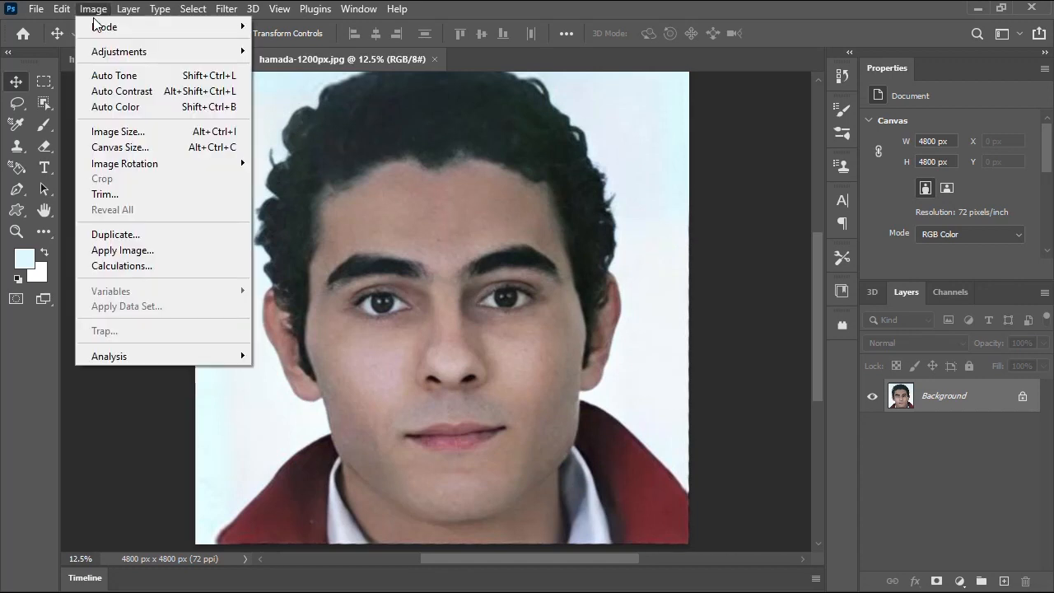
click(119, 132)
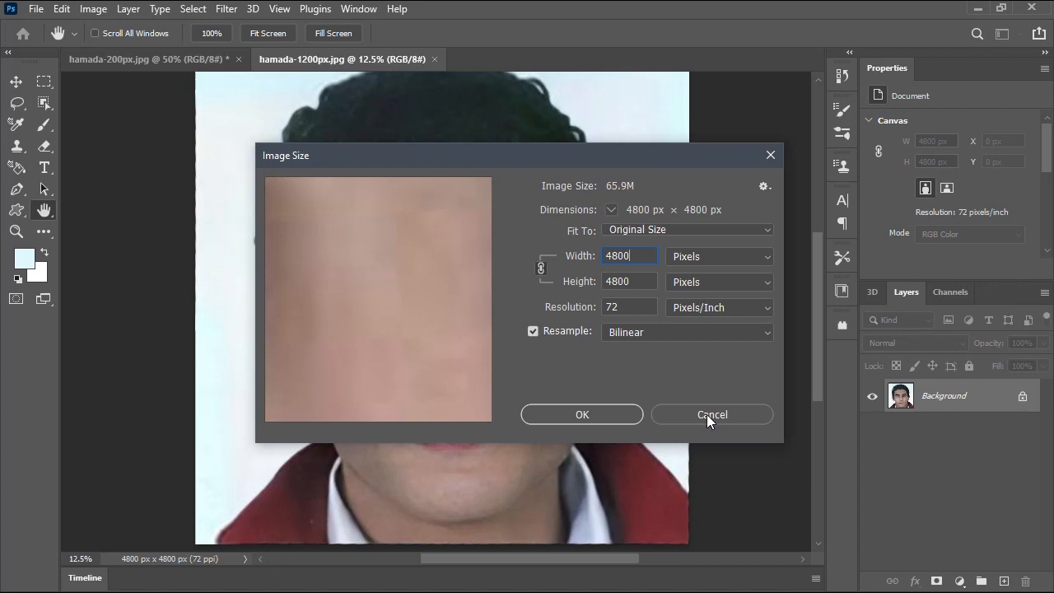
click(711, 415)
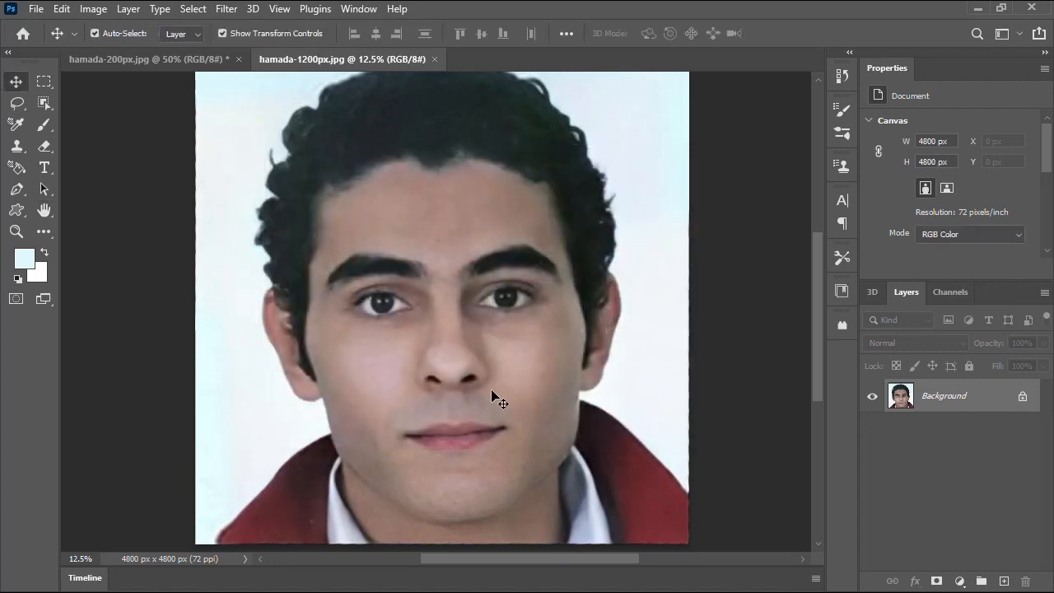
click(237, 60)
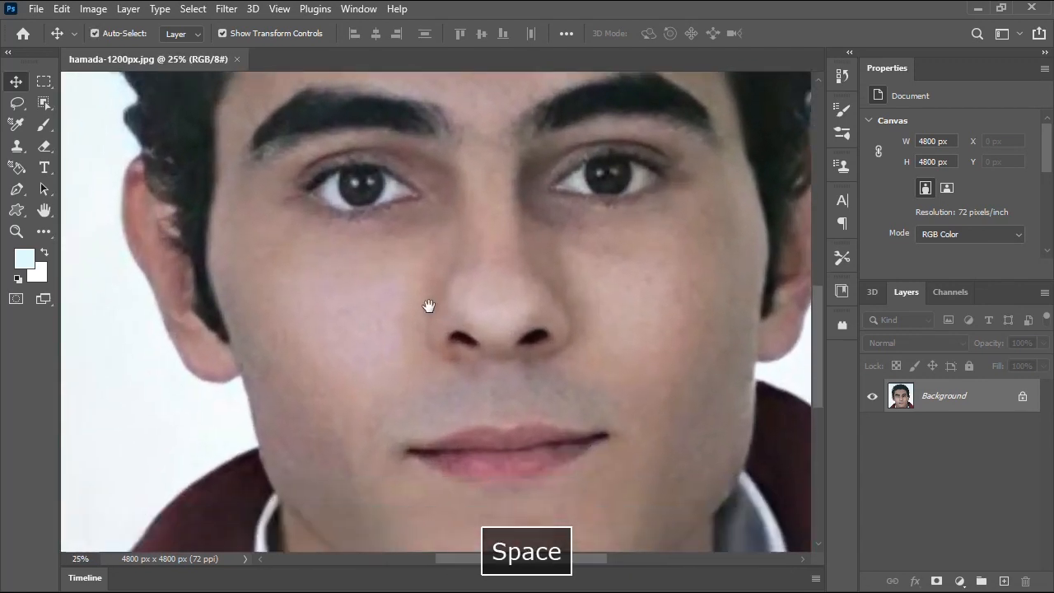
drag(428, 305, 500, 435)
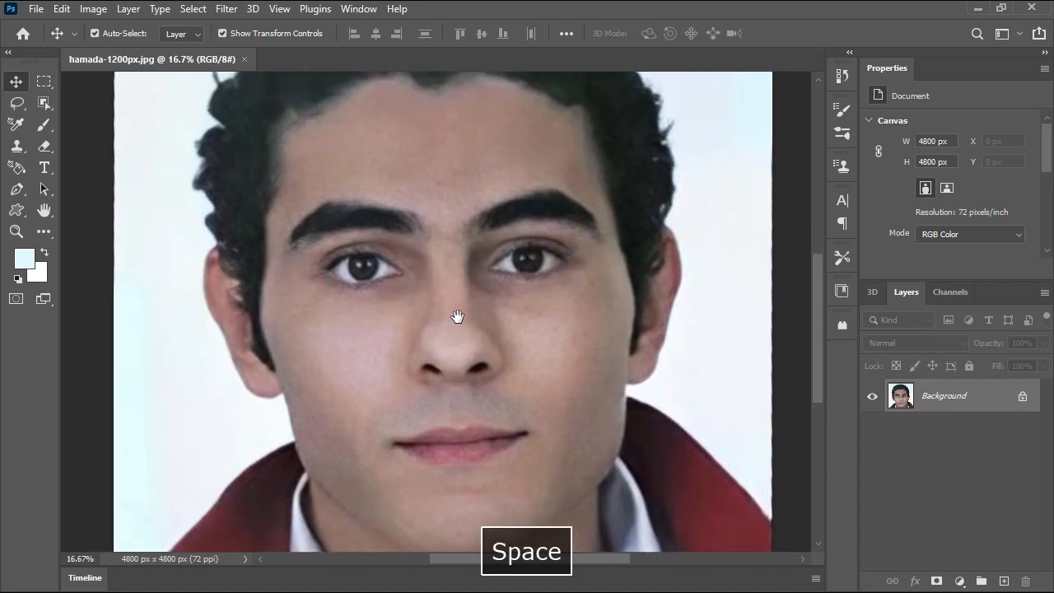
click(458, 317)
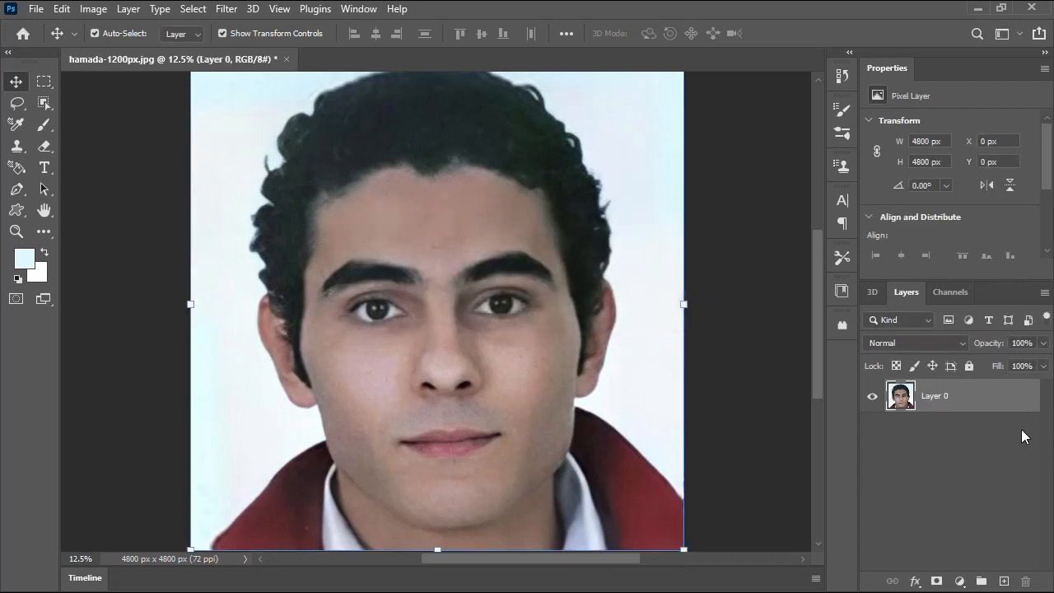
mouse_move(970, 398)
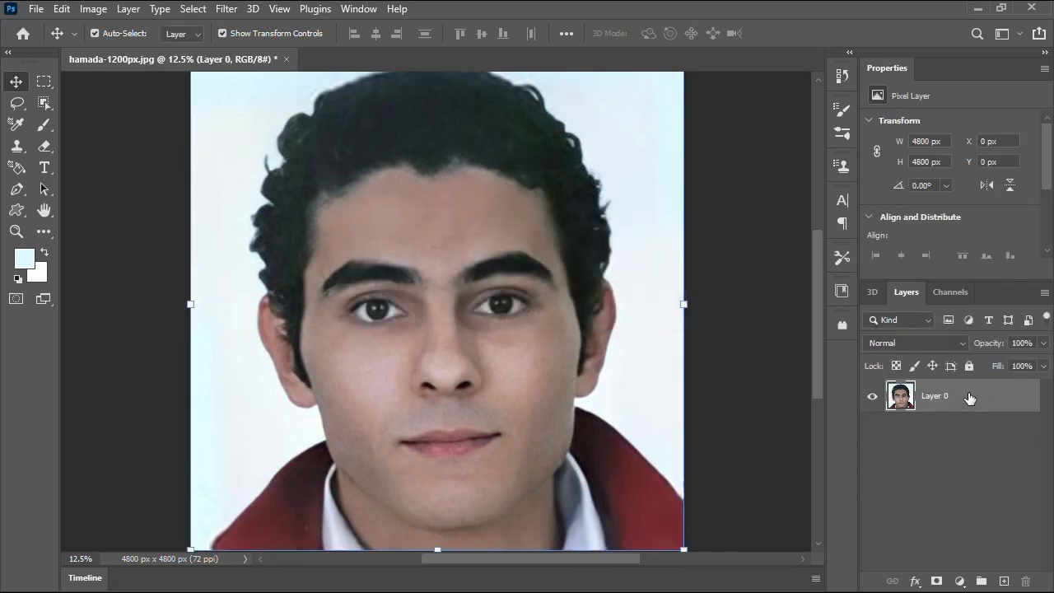
Step: Duplicate Layer 0 with Ctrl+J and apply the Camera Raw Filter to the copy
key(ctrl+j)
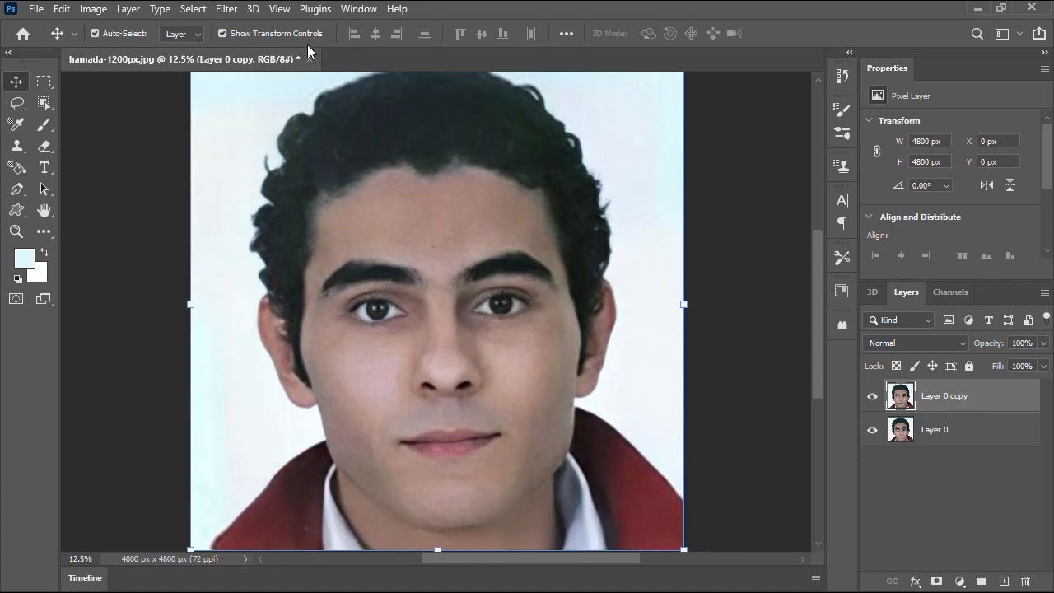
click(226, 10)
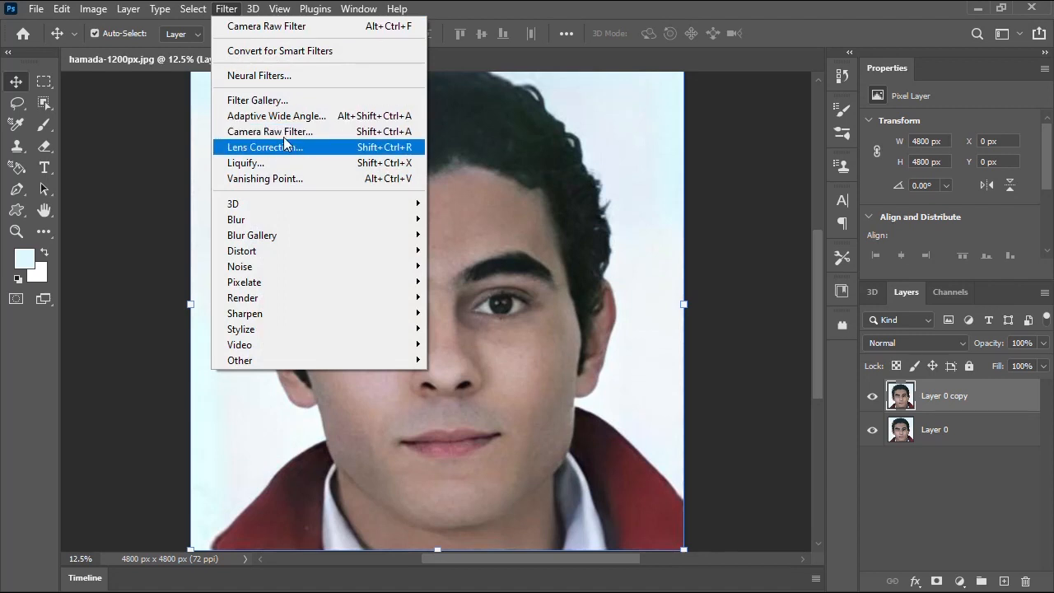
click(264, 146)
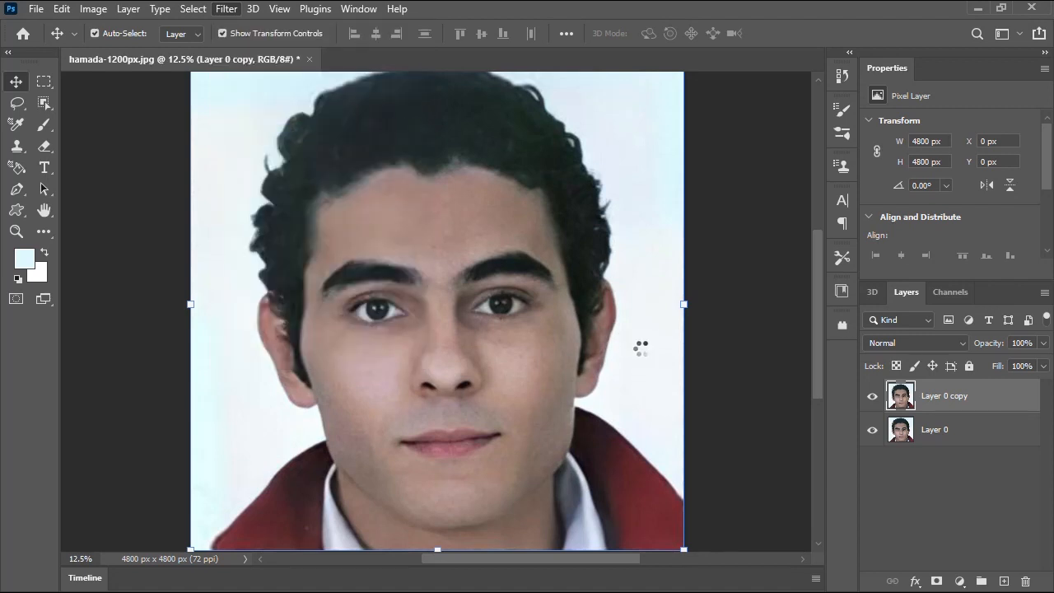
click(225, 10)
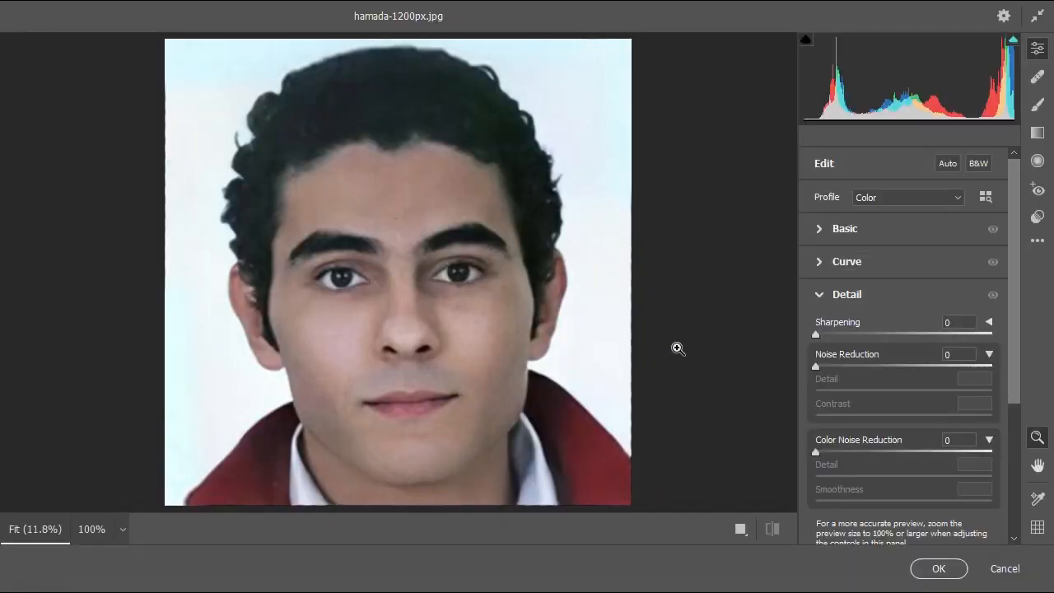
Step: Set luminance Noise Reduction to 100 with Detail 30 in Camera Raw's Detail panel
click(847, 293)
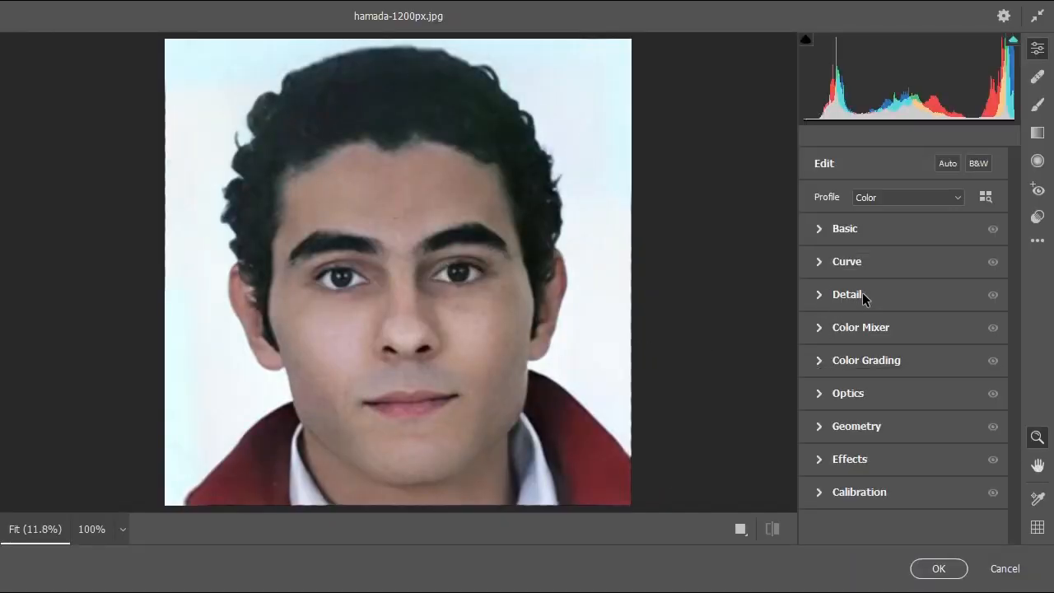
click(847, 293)
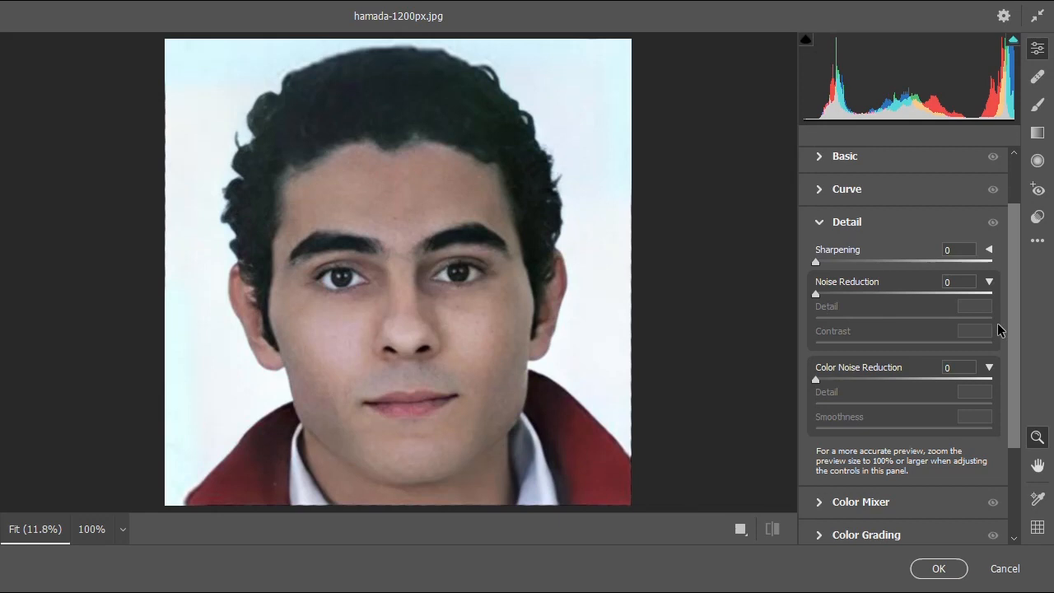
mouse_move(402, 331)
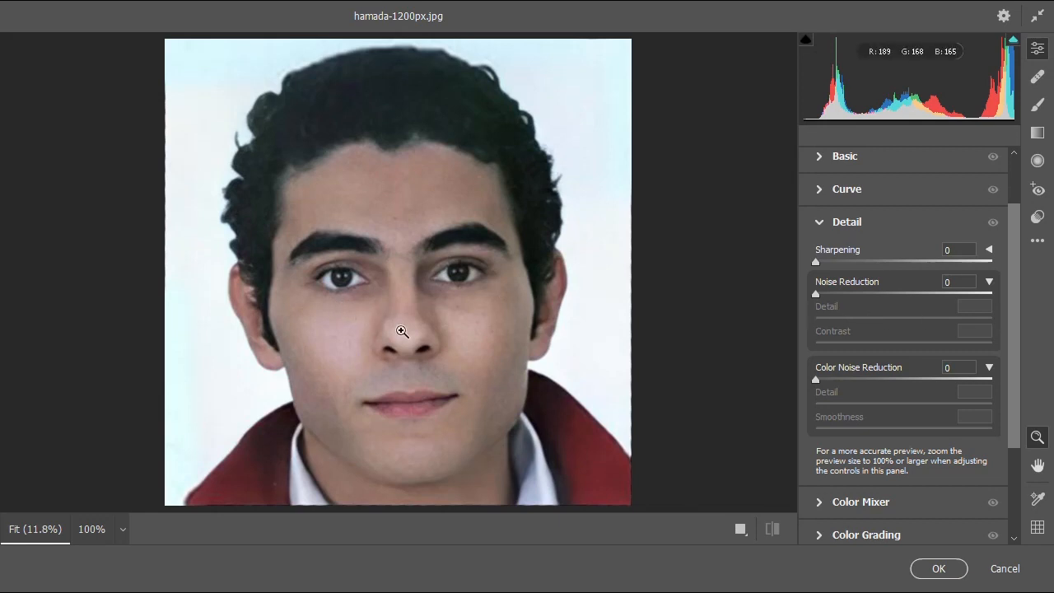
drag(815, 294, 991, 293)
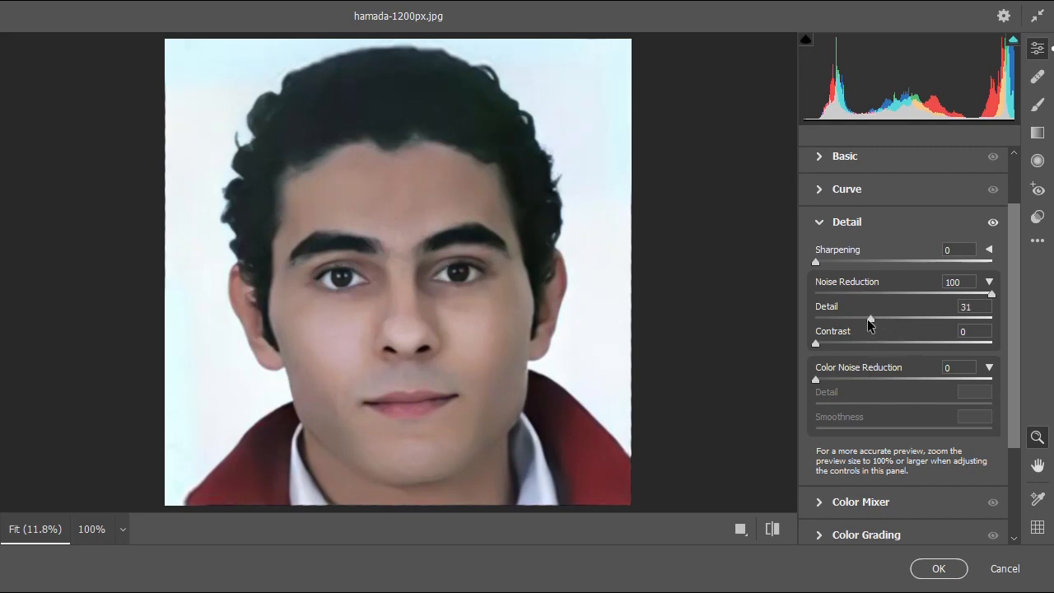
drag(857, 319, 873, 320)
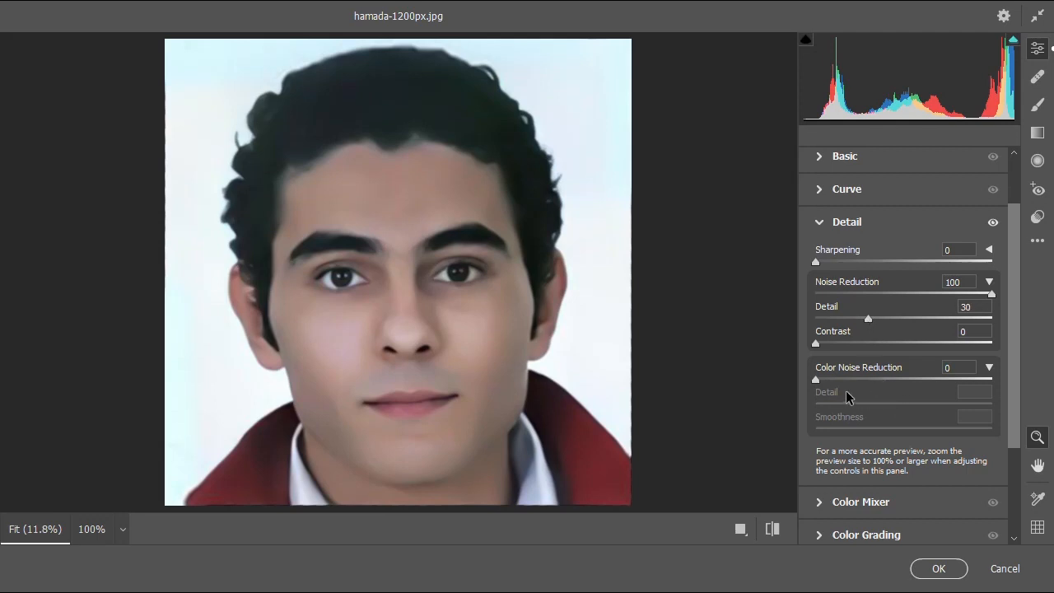
Step: Set Color Noise Reduction 75 with Smoothness 100 and apply the denoising
drag(815, 379, 863, 378)
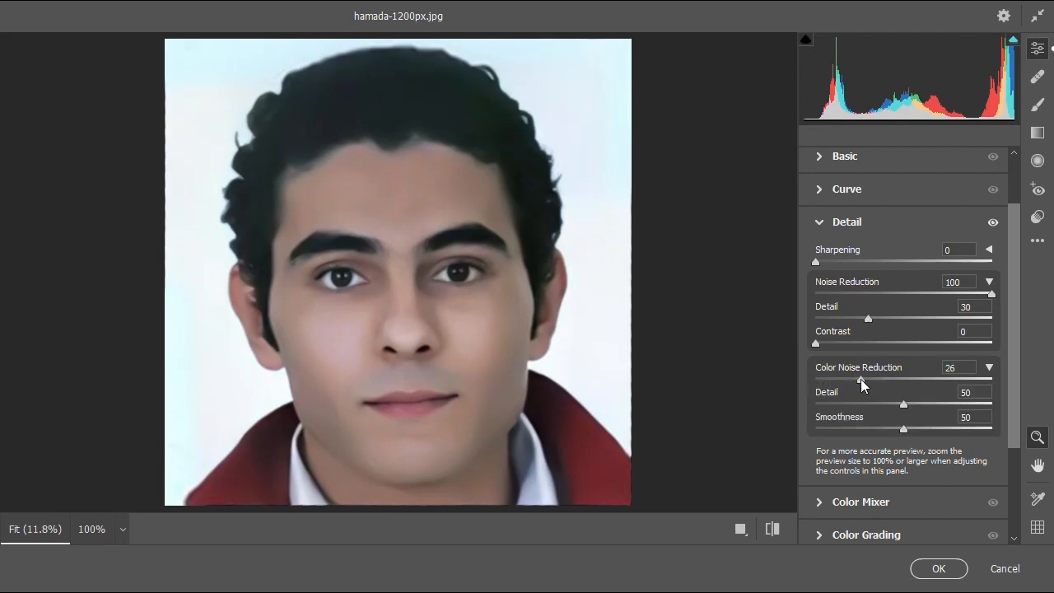
drag(863, 379, 946, 379)
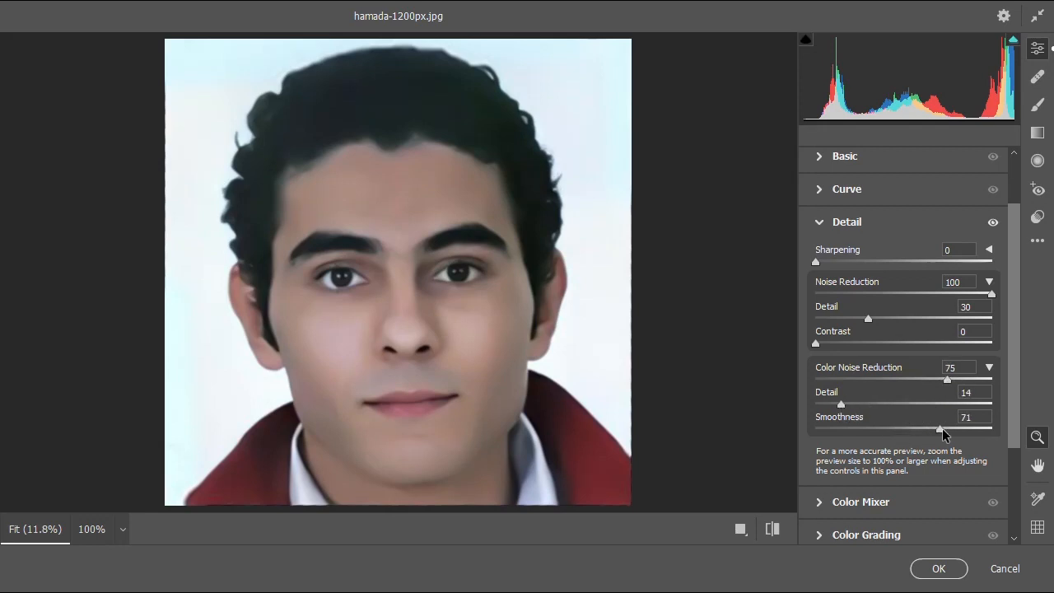
drag(939, 426, 969, 426)
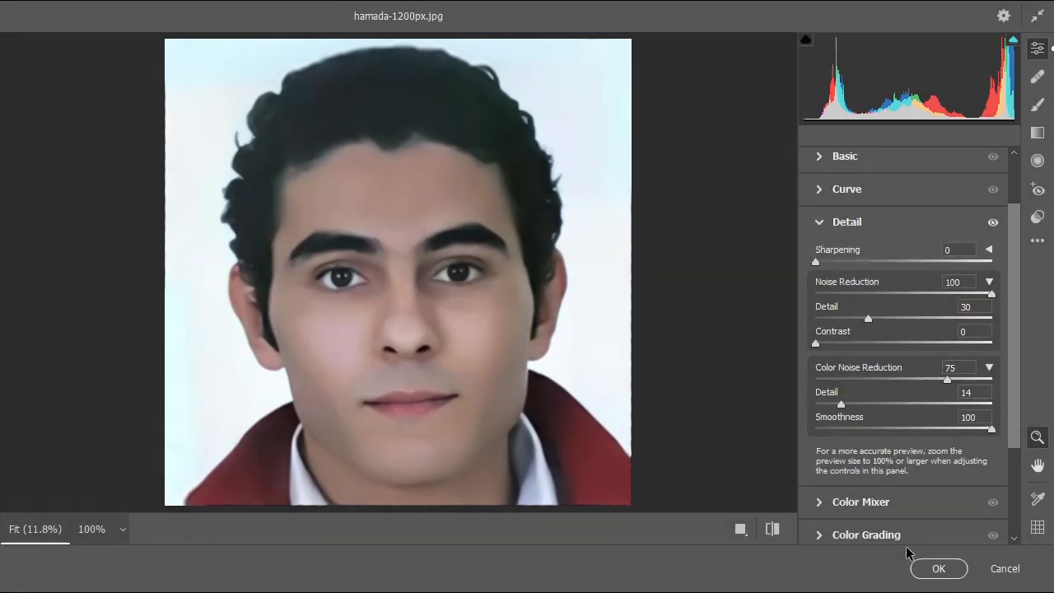
click(939, 568)
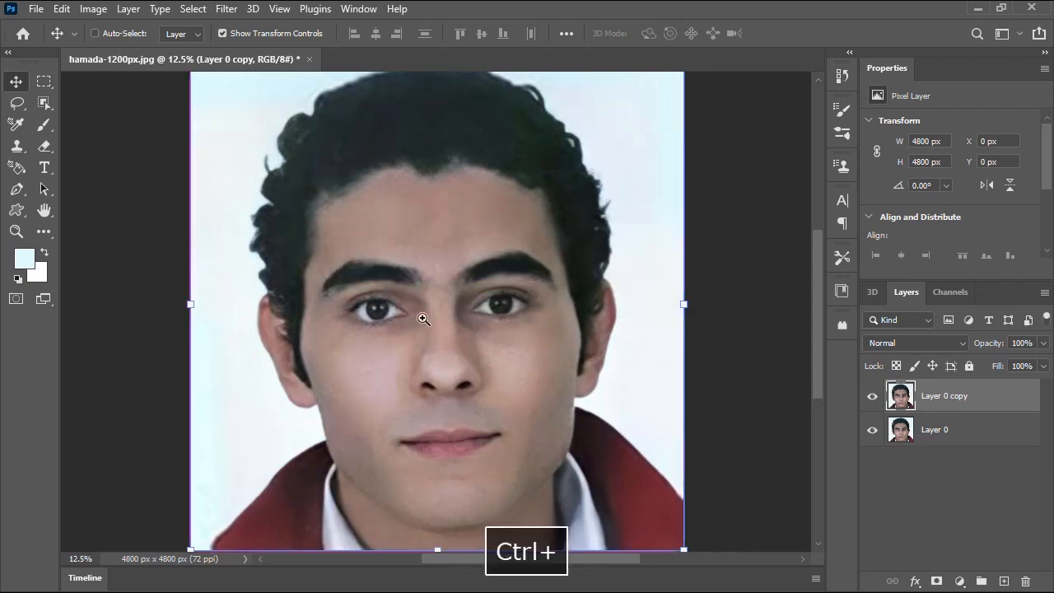
Step: Erase over the eyes and lips on Layer 0 copy with a soft 40%-opacity brush
key(ctrl+plus)
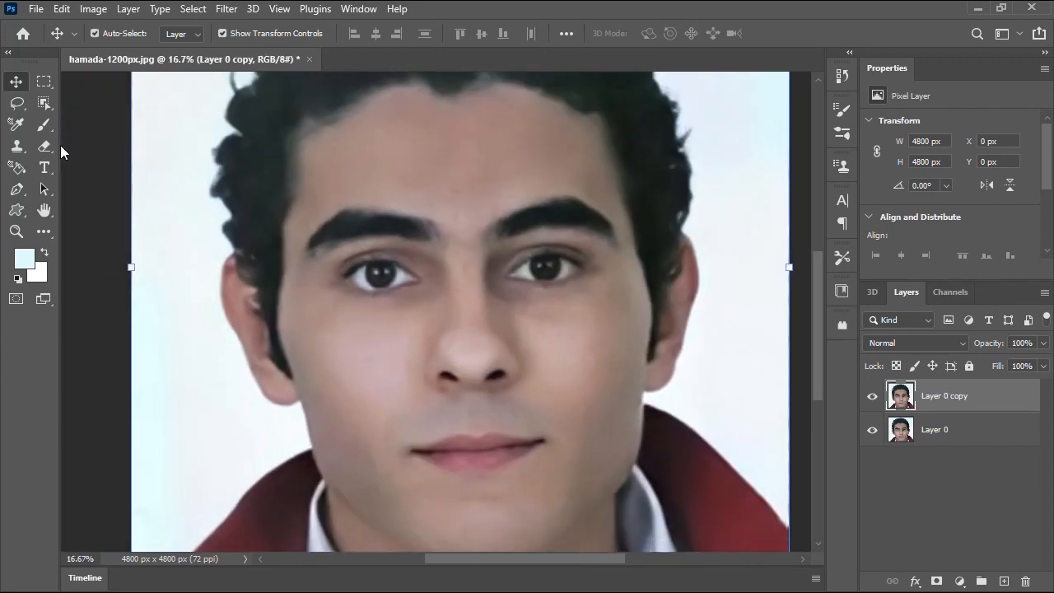
click(16, 145)
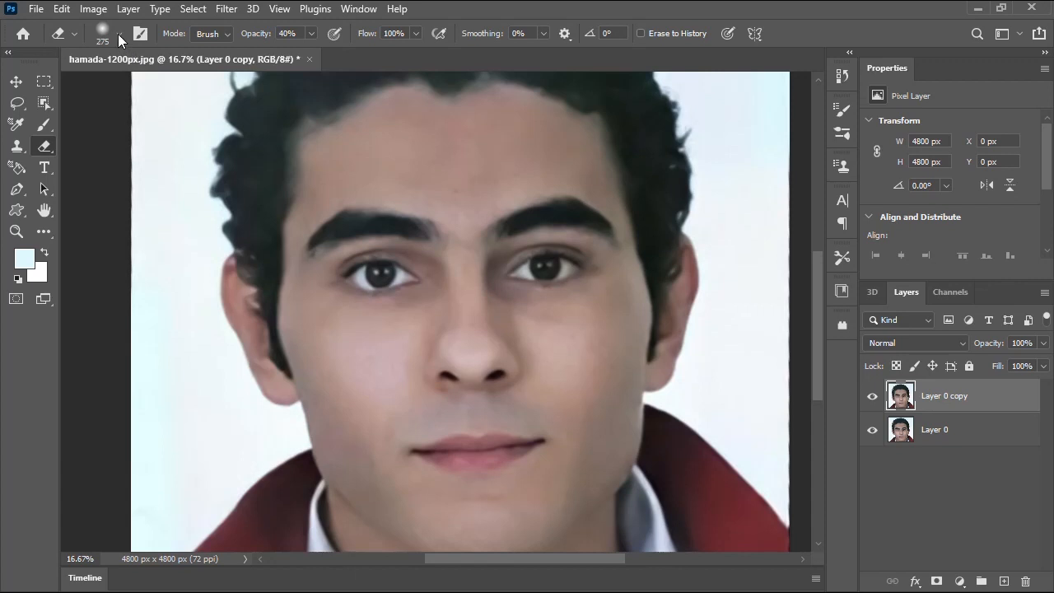
click(120, 39)
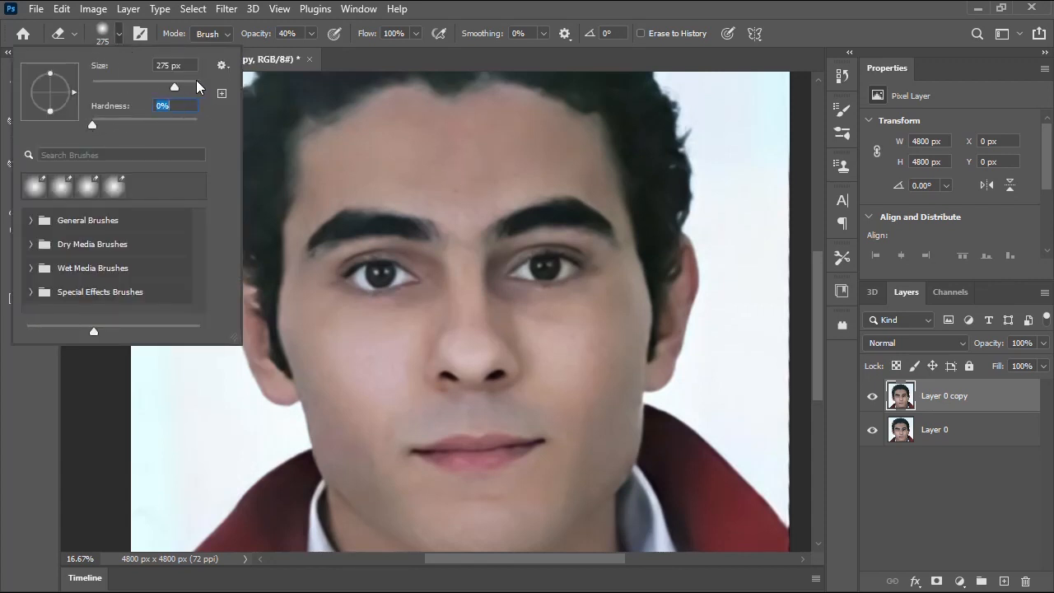
mouse_move(418, 182)
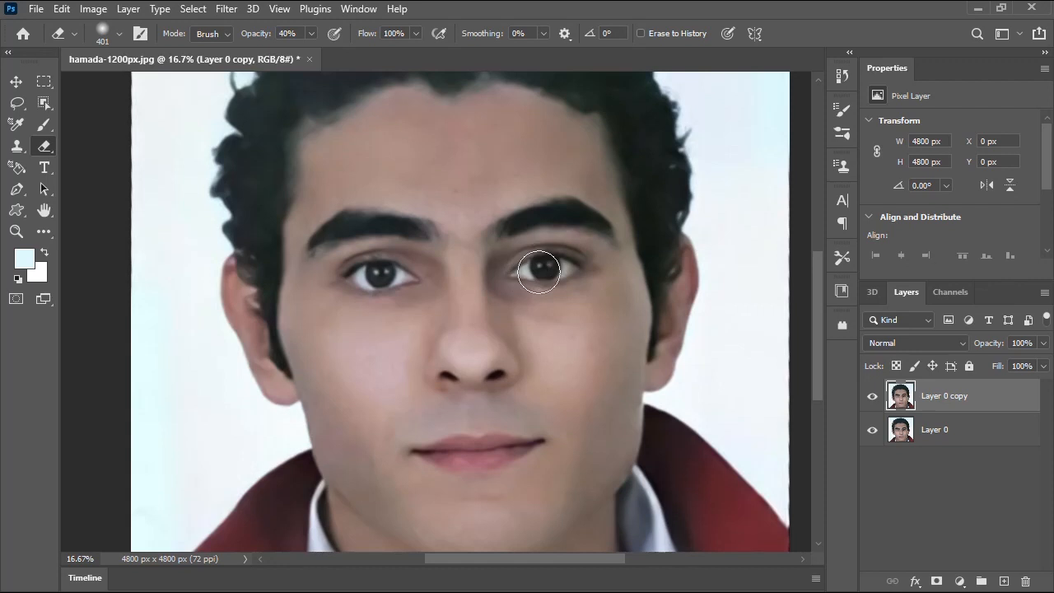
mouse_move(519, 272)
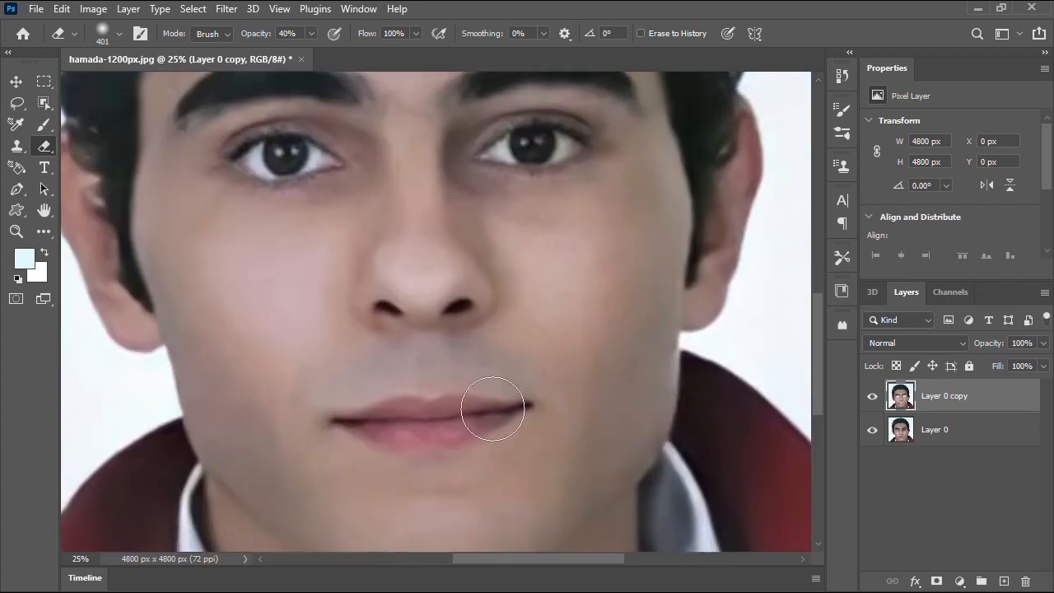
mouse_move(373, 155)
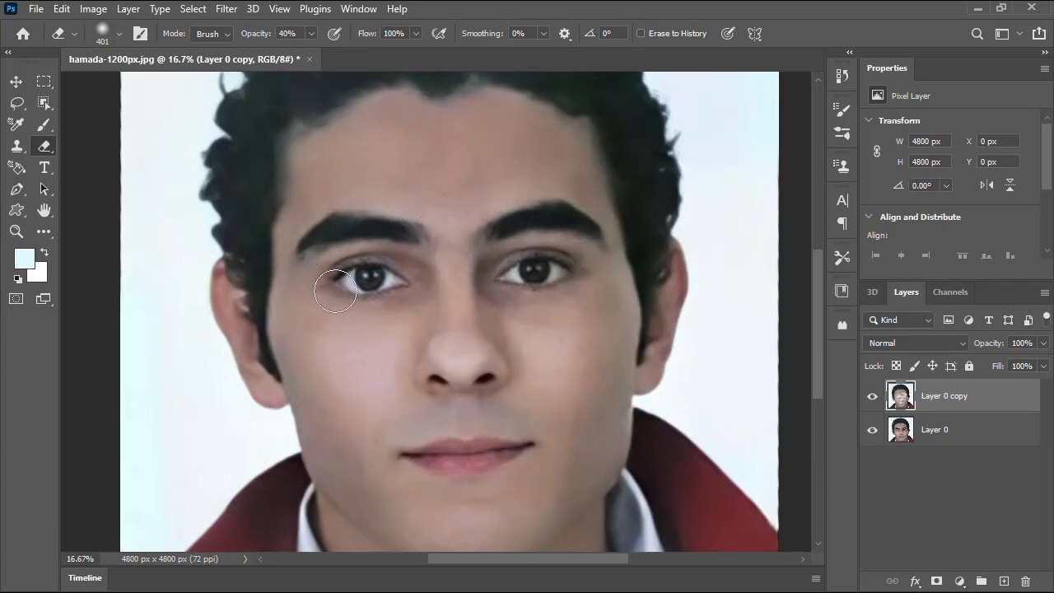
key(ctrl+space)
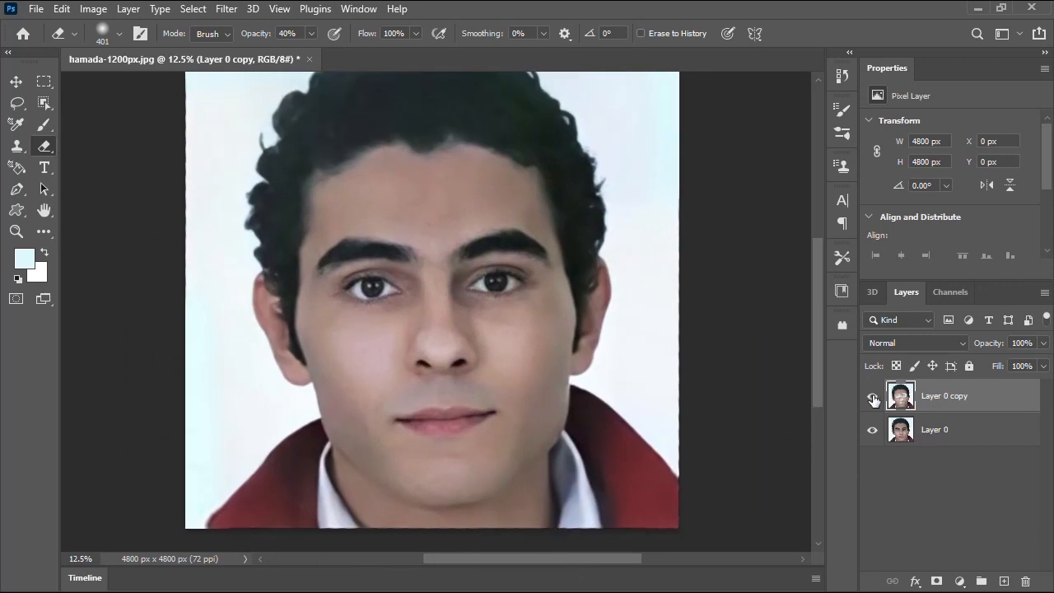
Step: Return to the Move tool and select Layer 0 copy to merge the visible layers
key(ctrl+space)
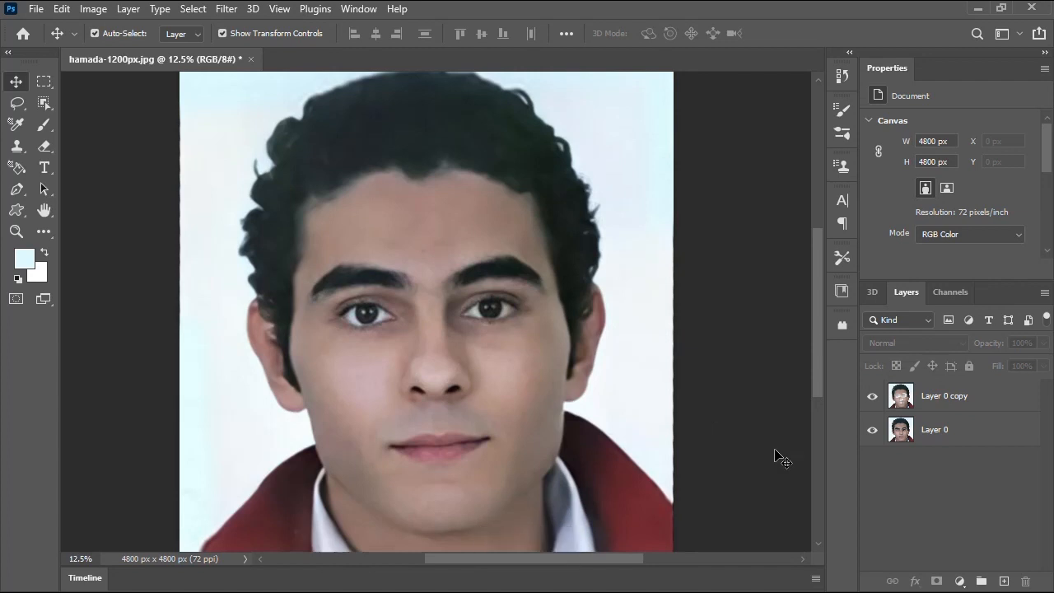
mouse_move(963, 393)
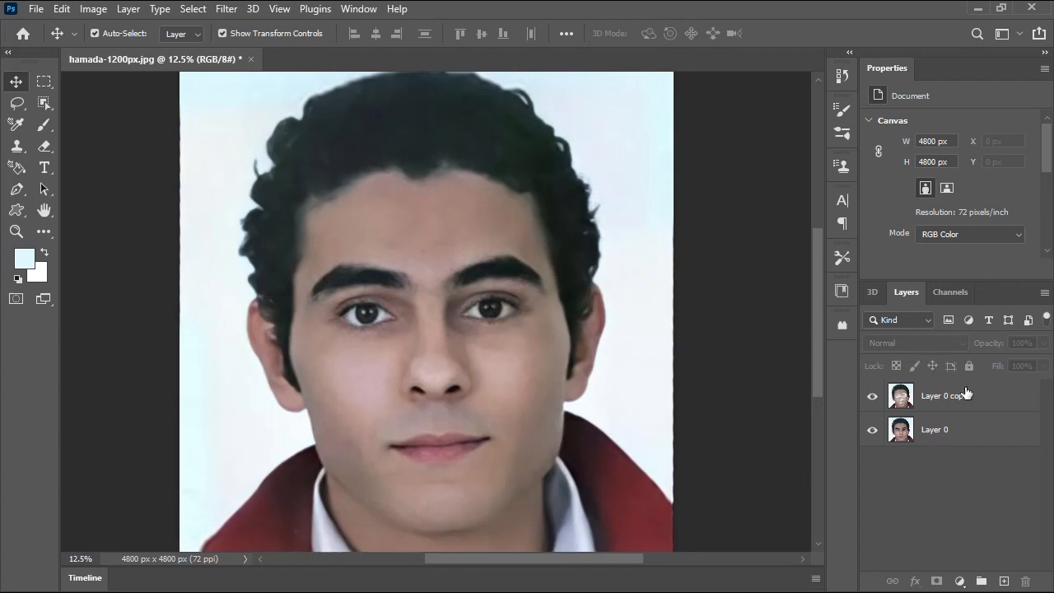
click(944, 395)
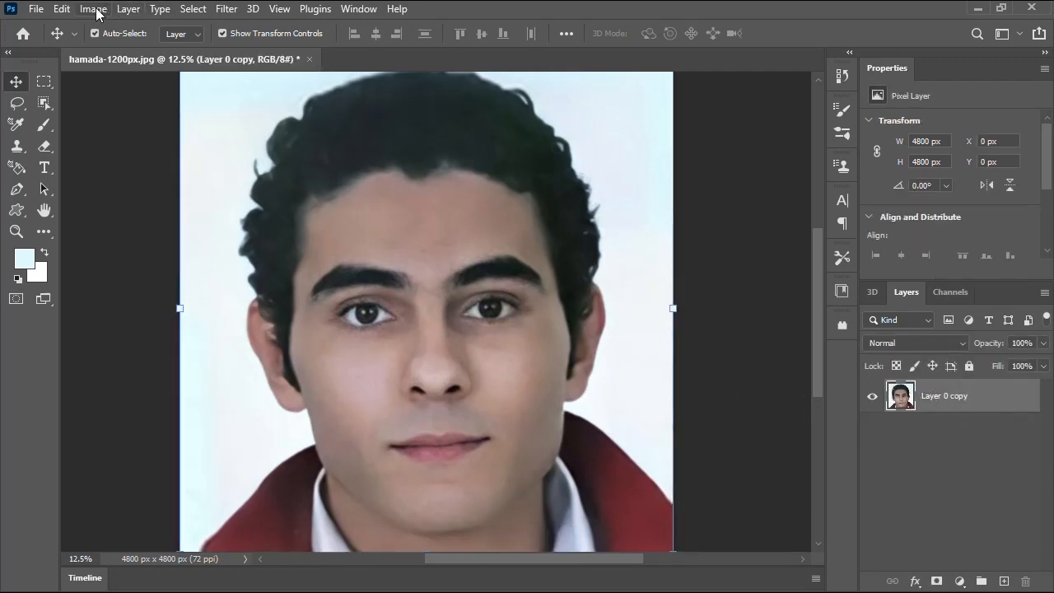
Step: Apply a Hue/Saturation adjustment raising Saturation to about +23 on the merged portrait
click(92, 10)
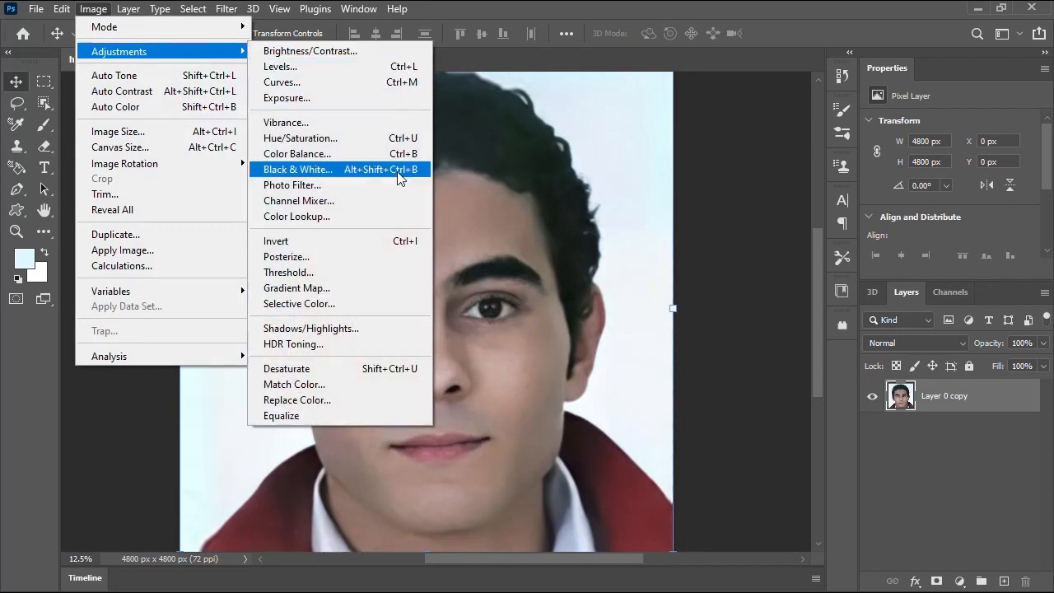
click(300, 139)
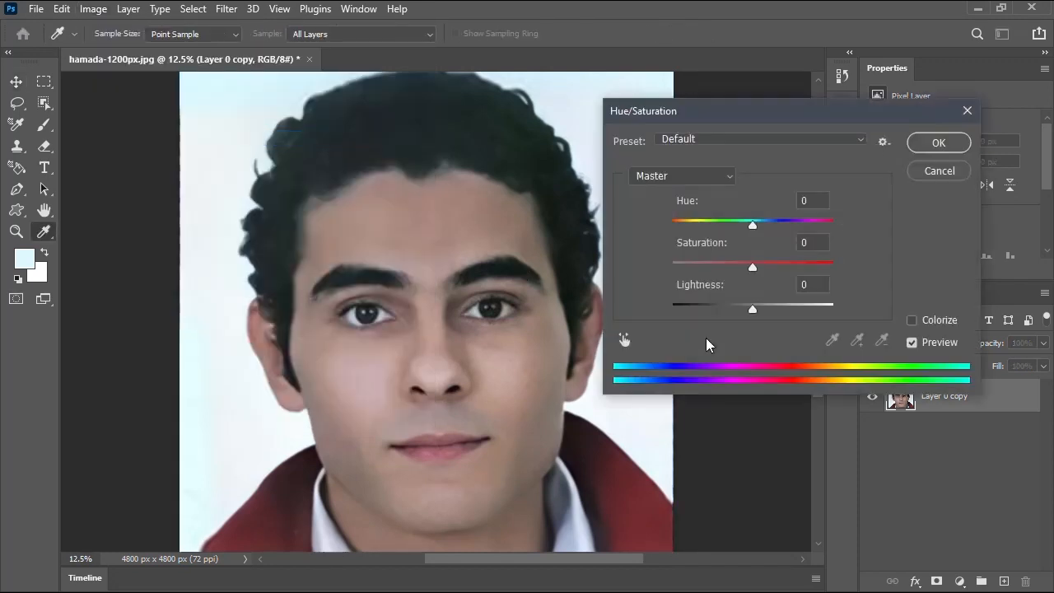
drag(751, 266, 756, 267)
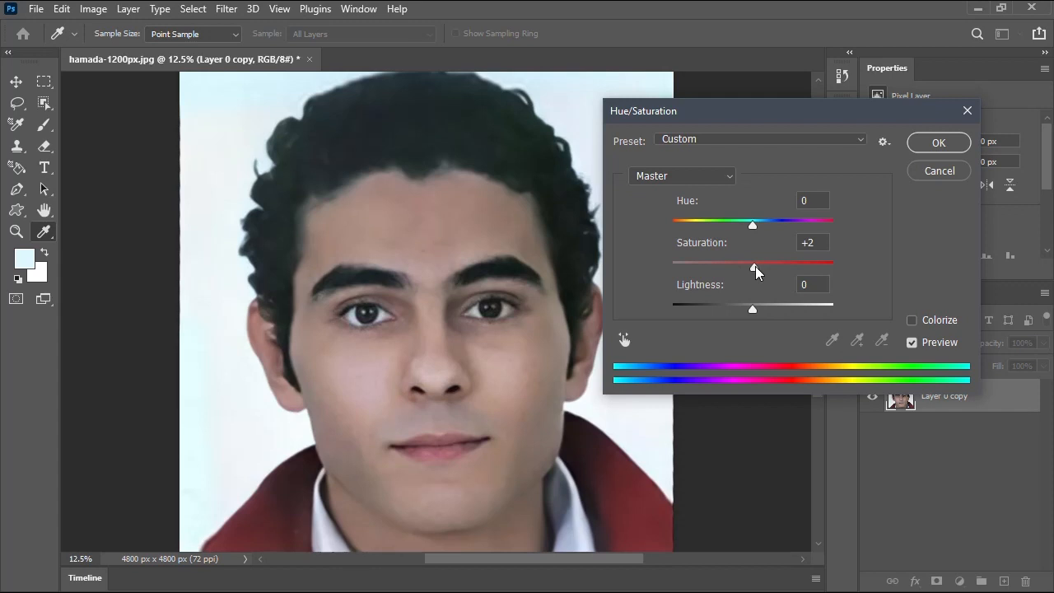
drag(751, 270, 772, 267)
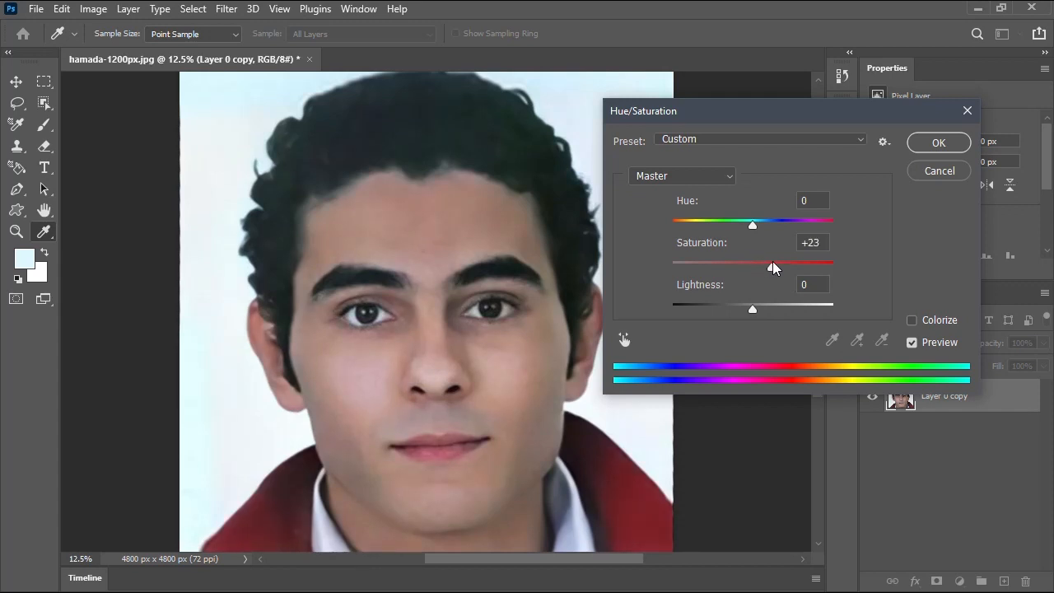
drag(774, 262, 764, 262)
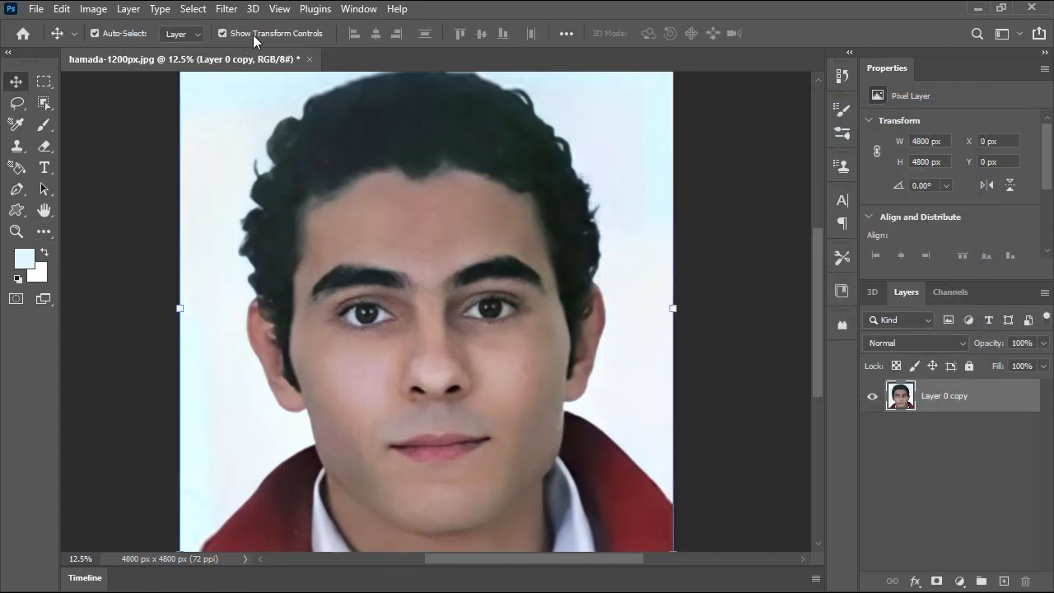
click(93, 10)
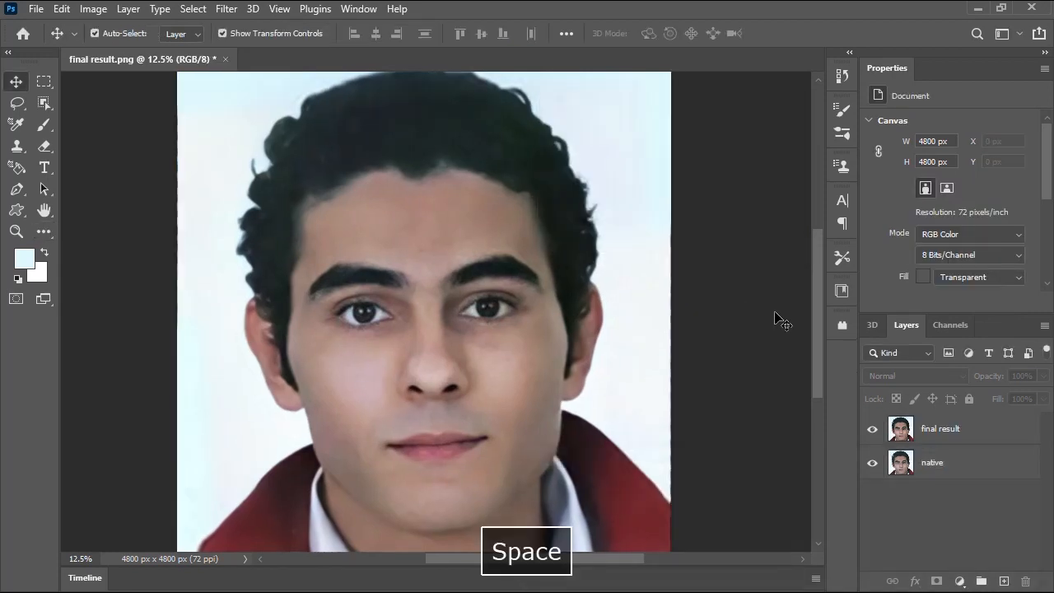
mouse_move(919, 498)
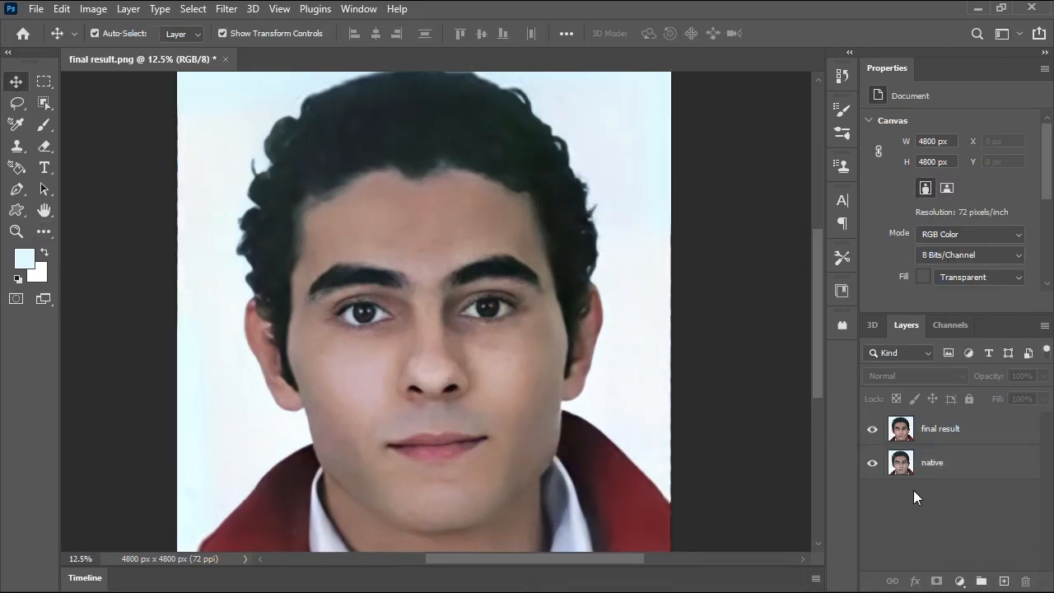
Step: Toggle the final result layer's visibility repeatedly to compare it with the native layer
click(939, 429)
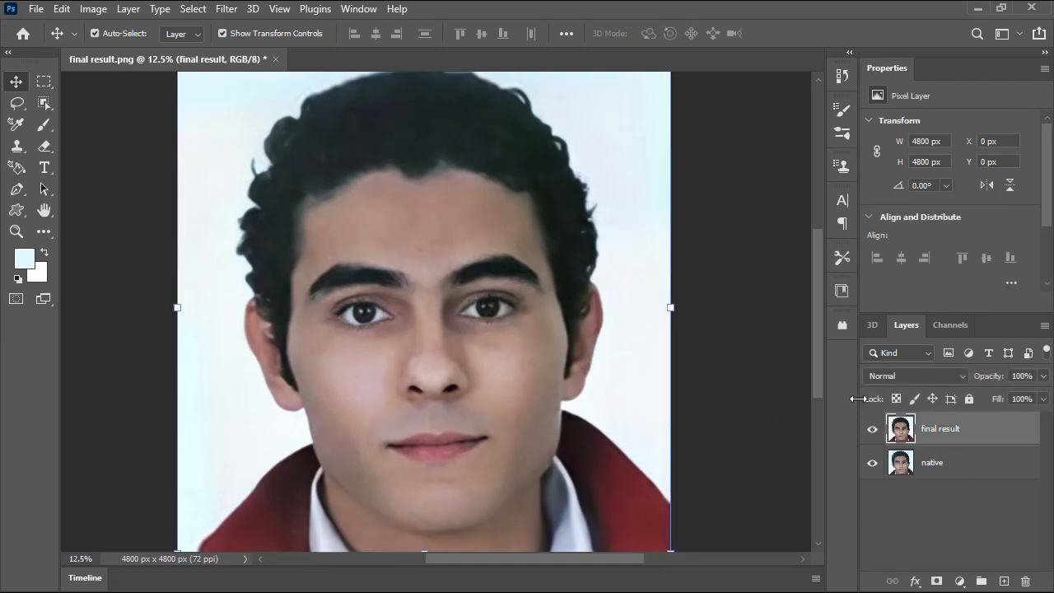
mouse_move(474, 437)
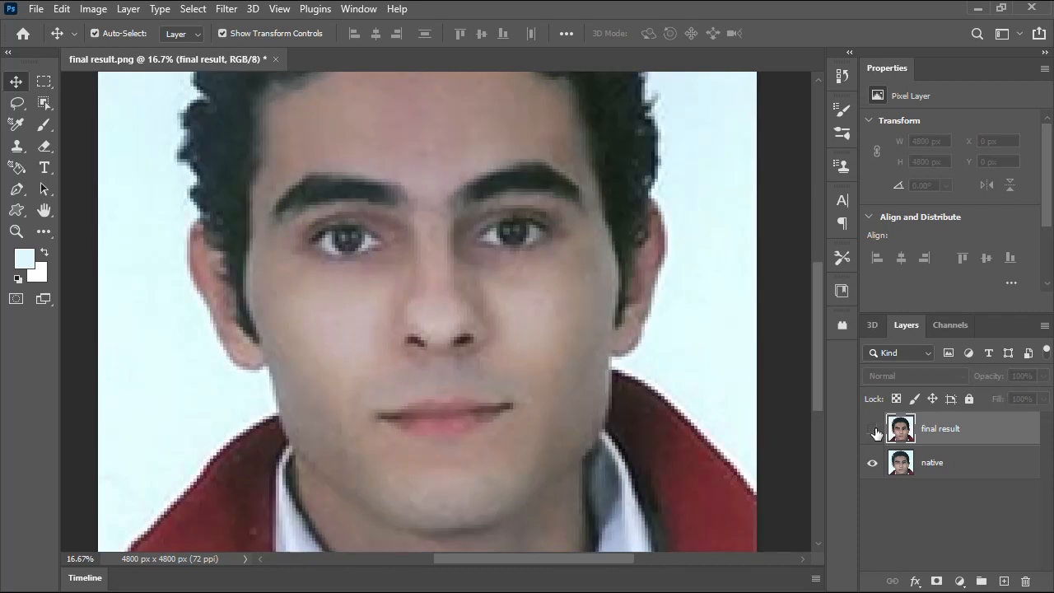
click(873, 428)
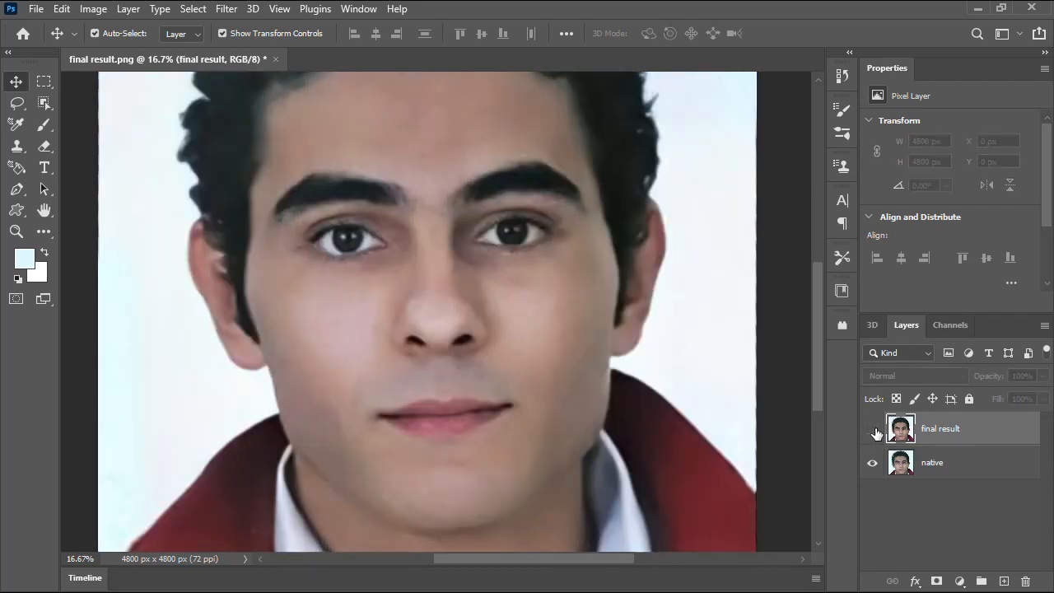
click(873, 428)
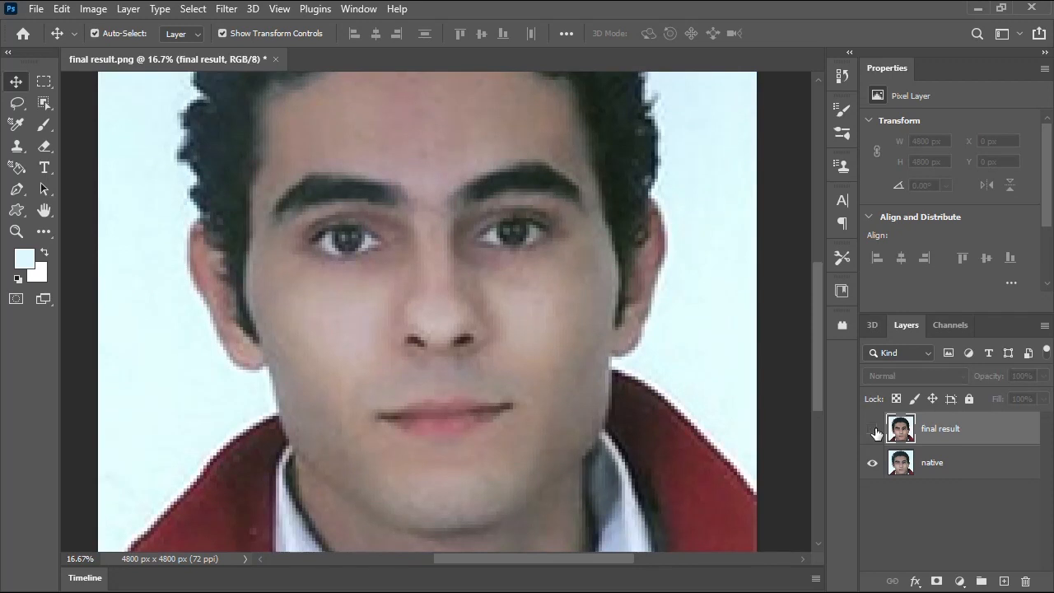
click(873, 428)
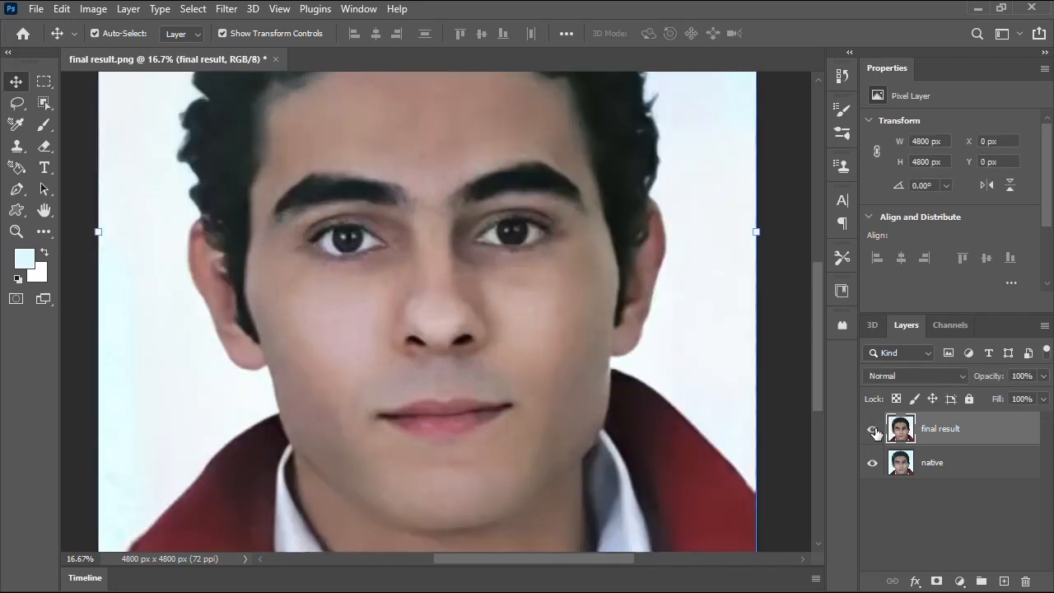